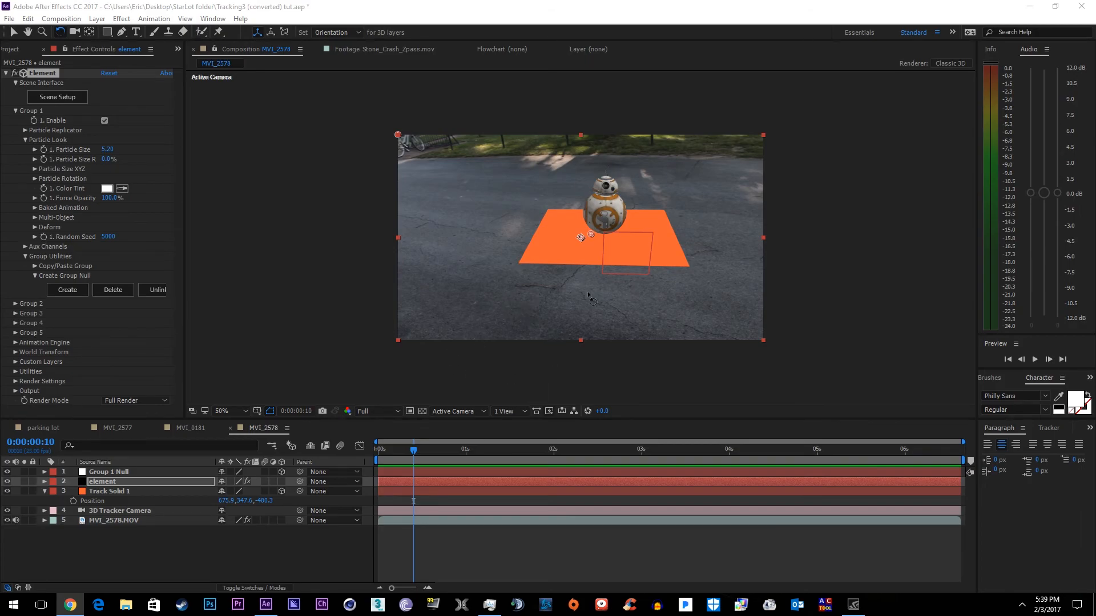
pyautogui.moveTo(502, 264)
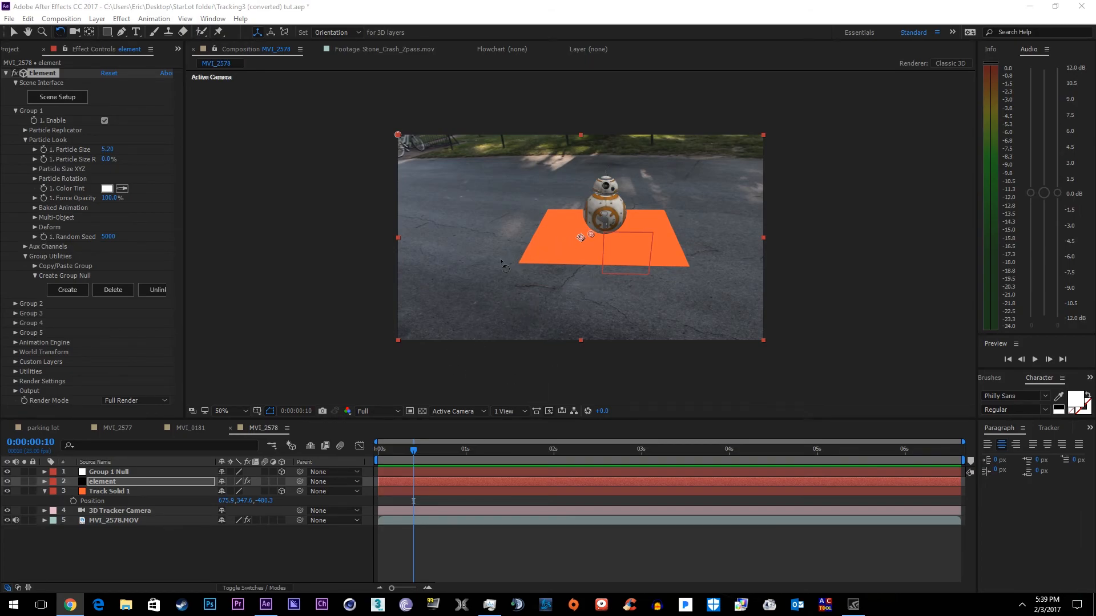
pyautogui.moveTo(431, 308)
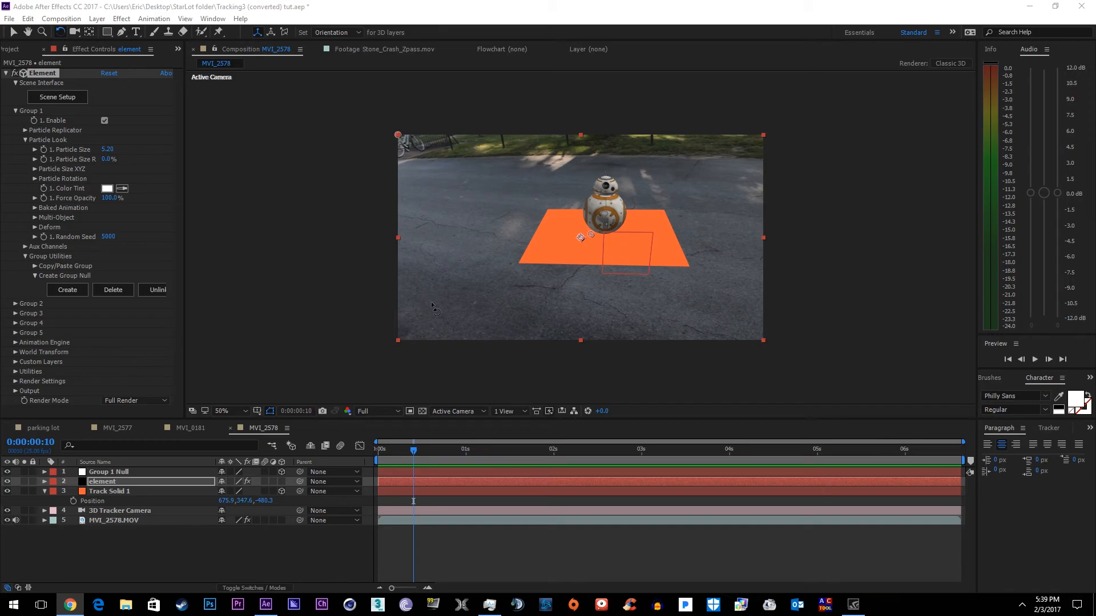
pyautogui.moveTo(506, 326)
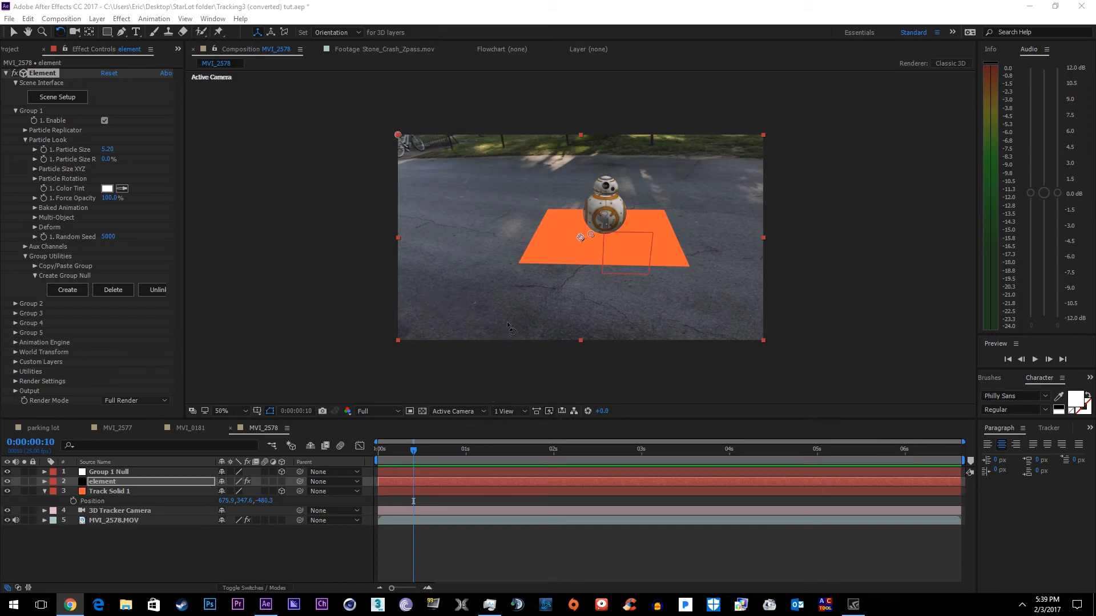
pyautogui.moveTo(653, 230)
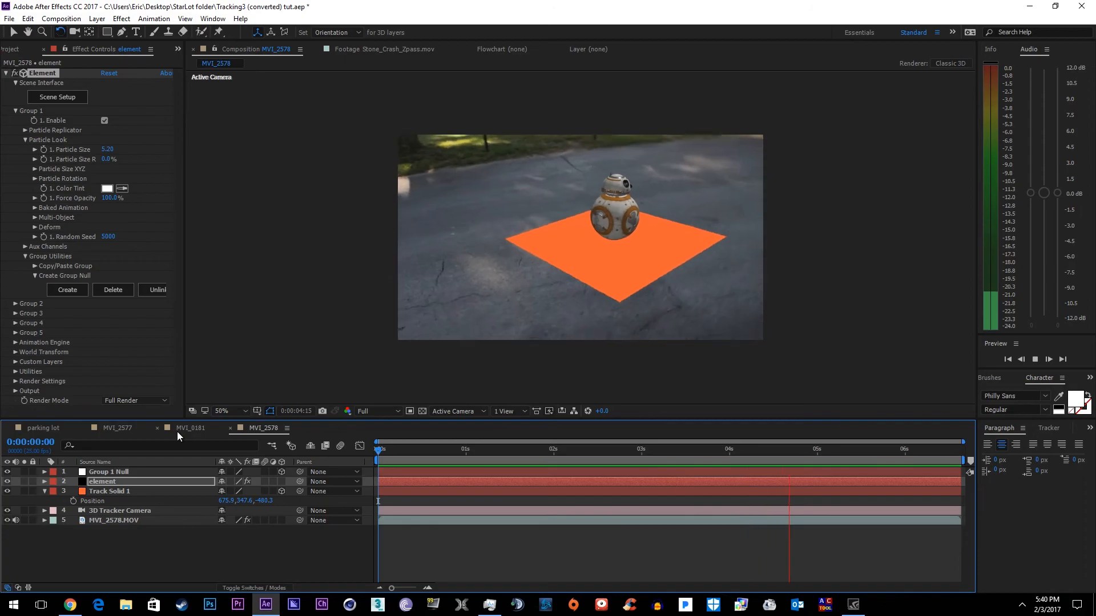
# - Camera-track the MVI_0181 house footage using the Tripod Pan solve method
pyautogui.click(189, 427)
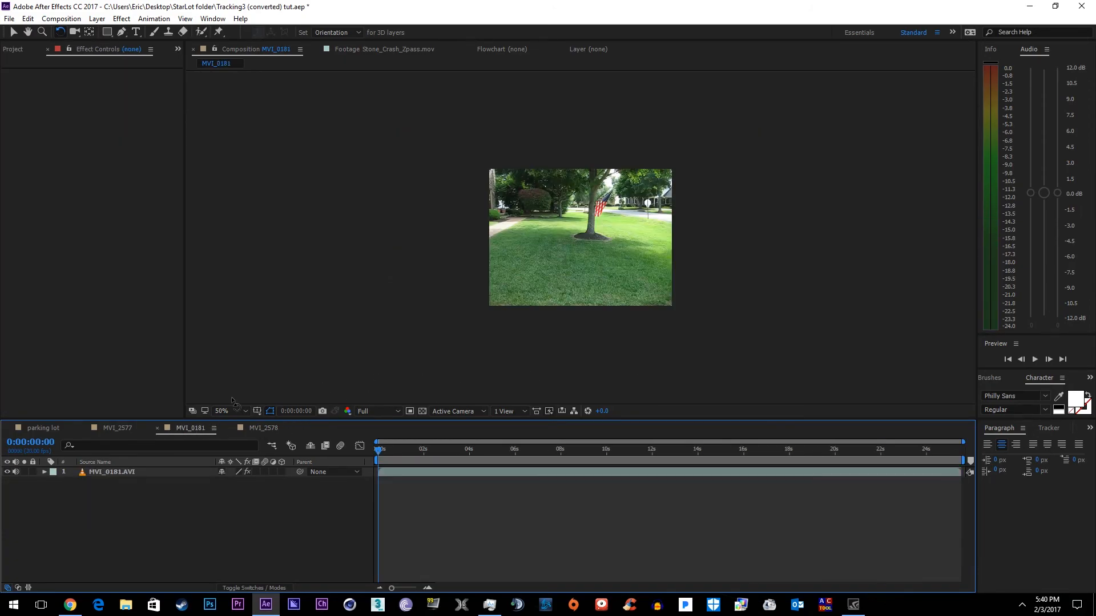
pyautogui.click(583, 449)
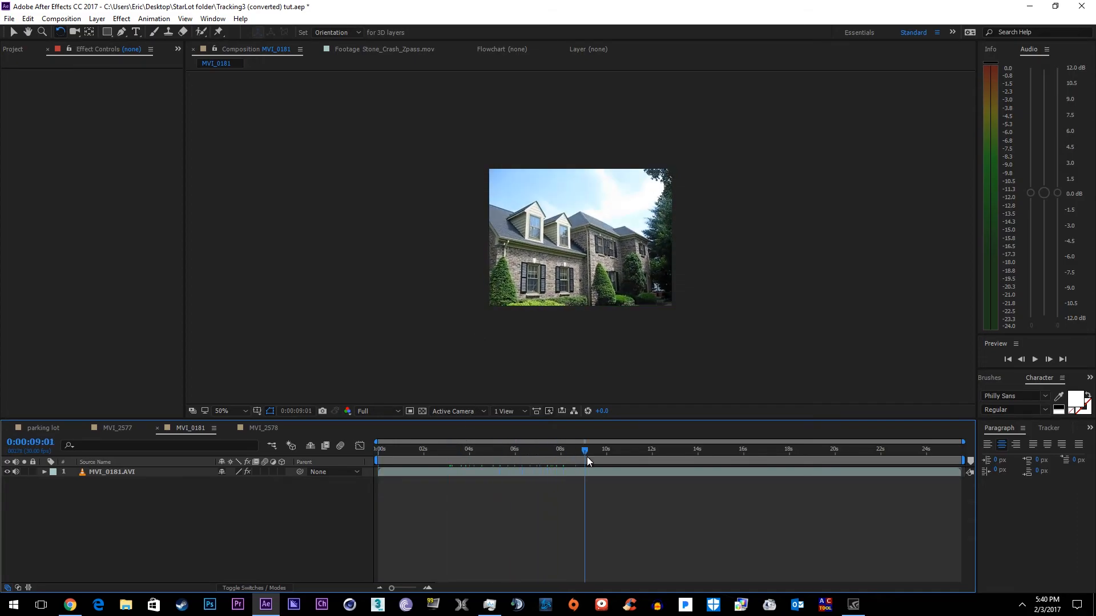
pyautogui.rightClick(153, 472)
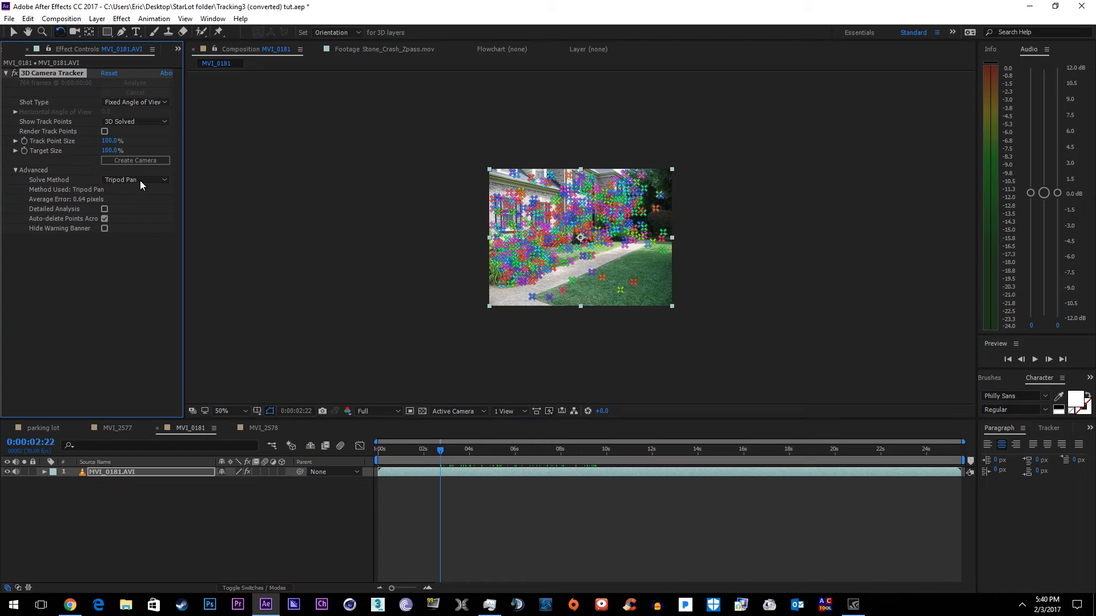
pyautogui.click(134, 180)
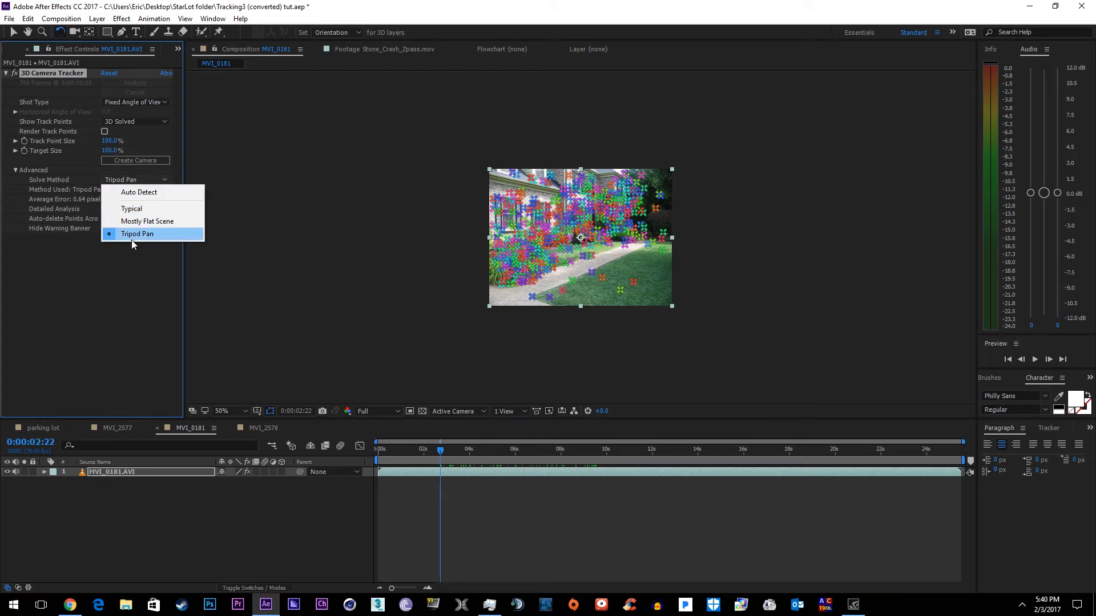
pyautogui.click(137, 234)
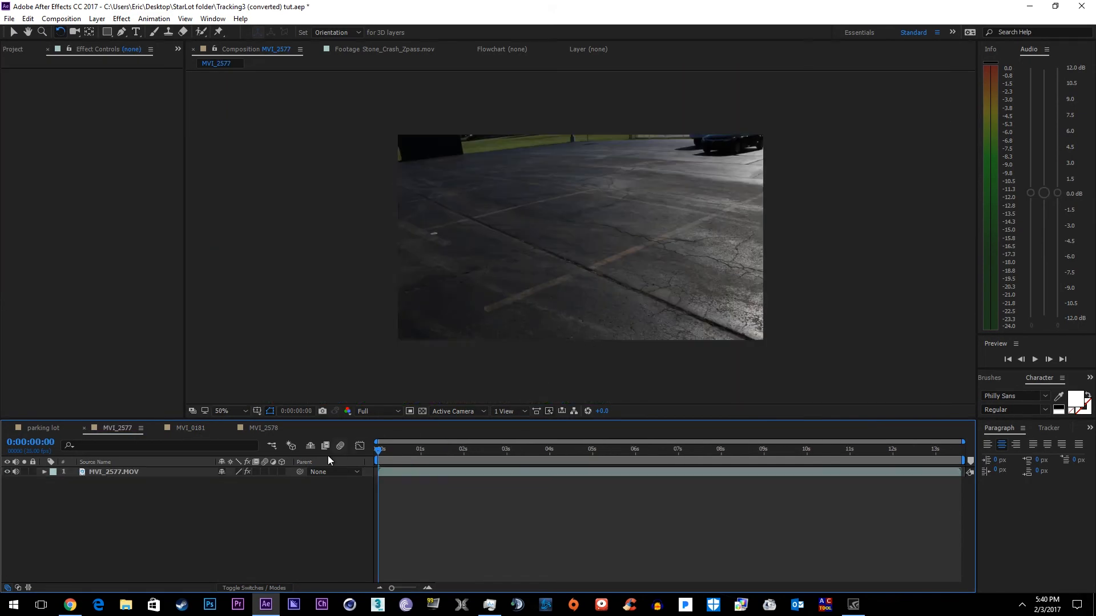
# - Track Camera on the MVI_2577 parking-lot layer, enlarge track points and check a later frame
pyautogui.rightClick(112, 472)
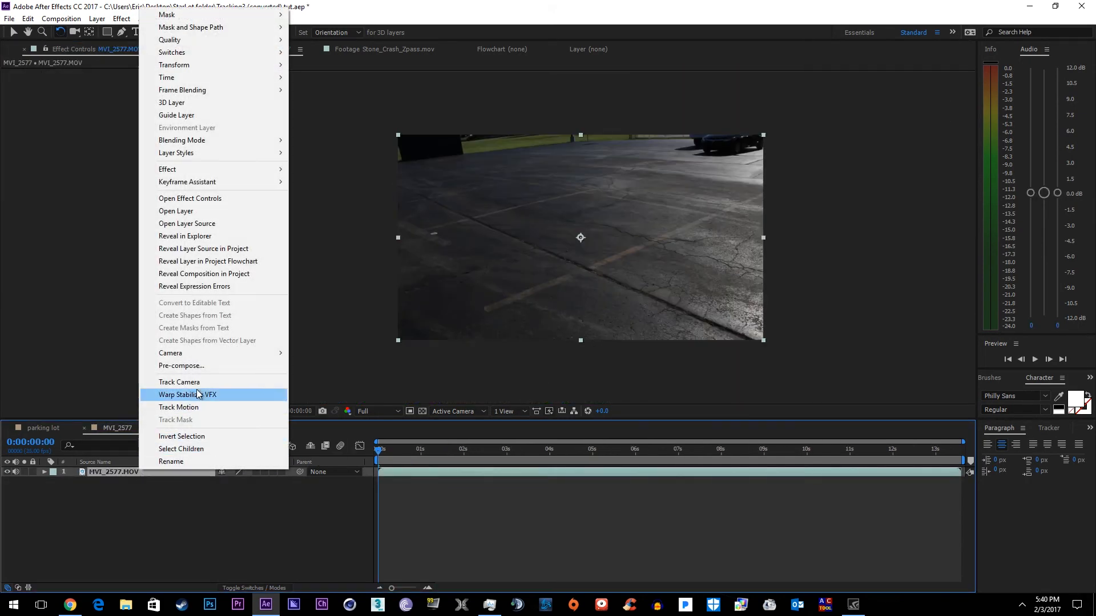
pyautogui.click(179, 382)
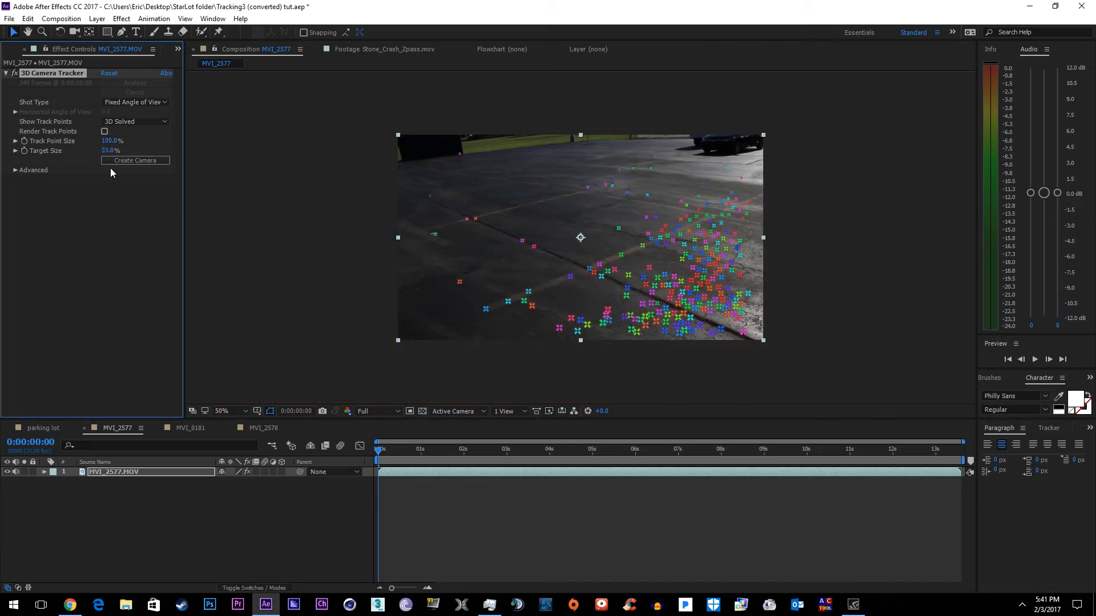
pyautogui.click(634, 448)
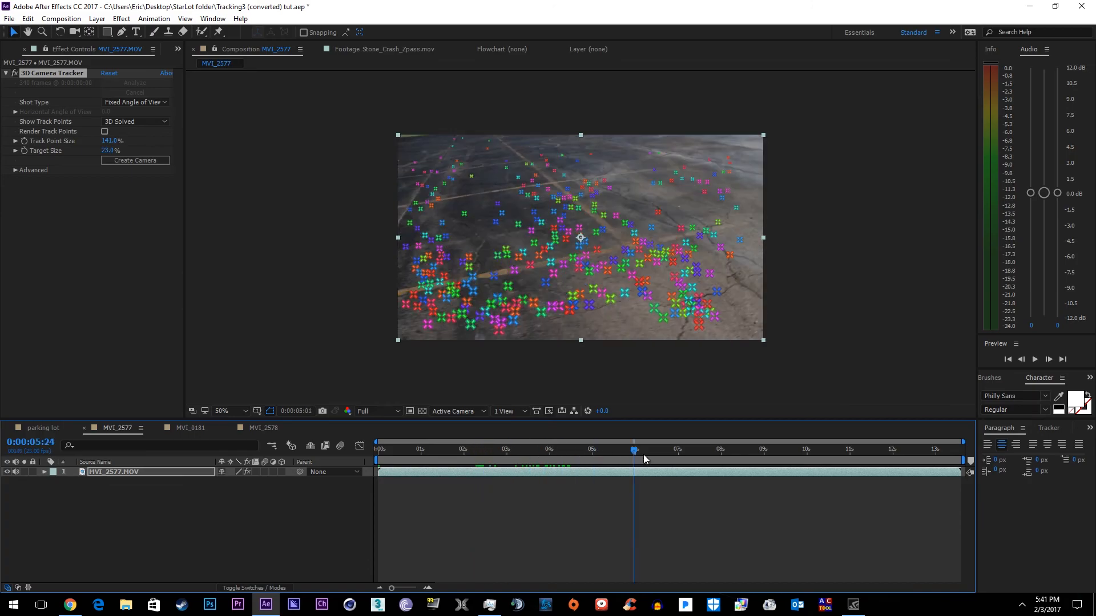
pyautogui.click(492, 449)
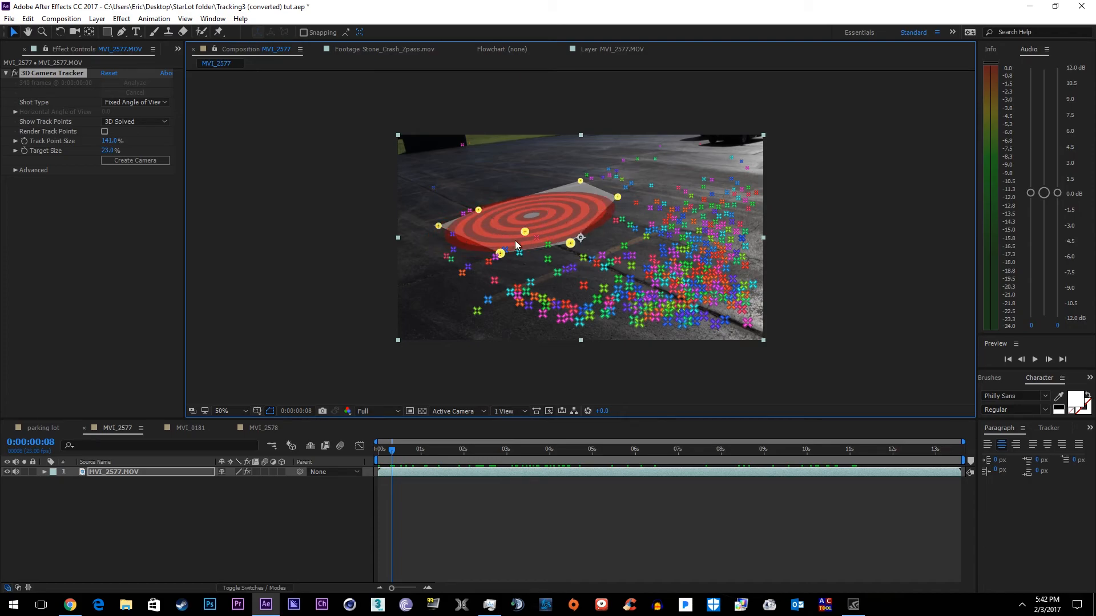
# - Create a Track Solid and Camera from ground points, then add a new solid layer
pyautogui.rightClick(514, 245)
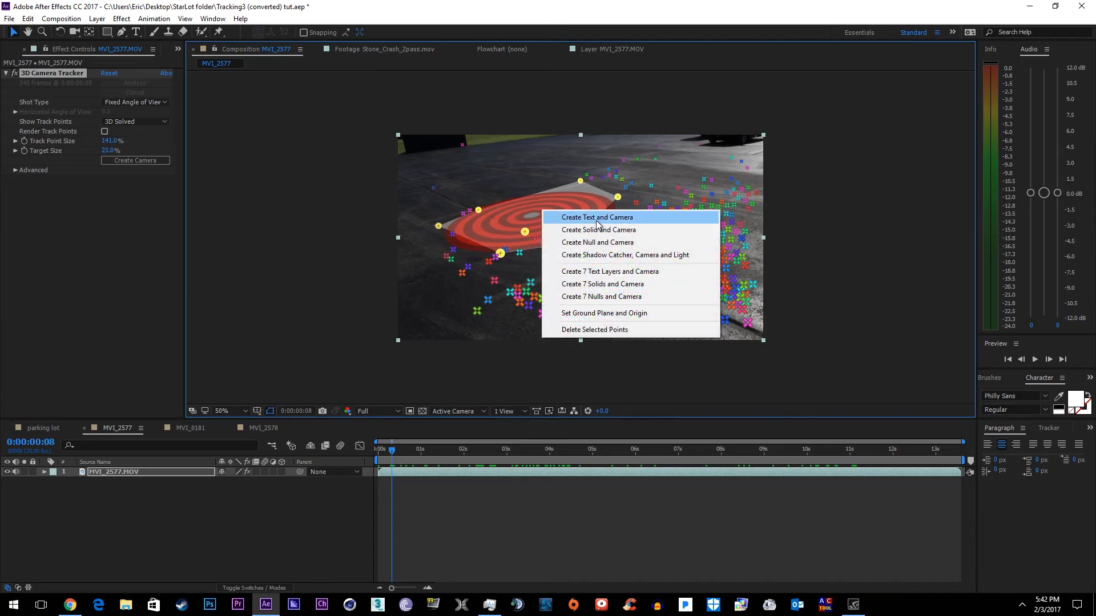
pyautogui.moveTo(597, 230)
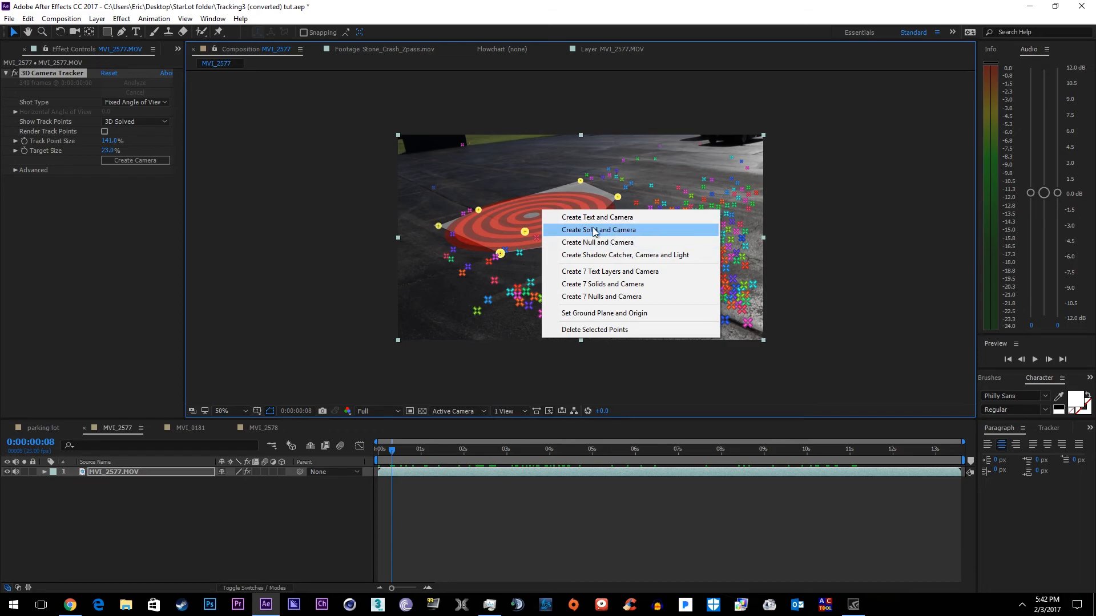
pyautogui.moveTo(598, 217)
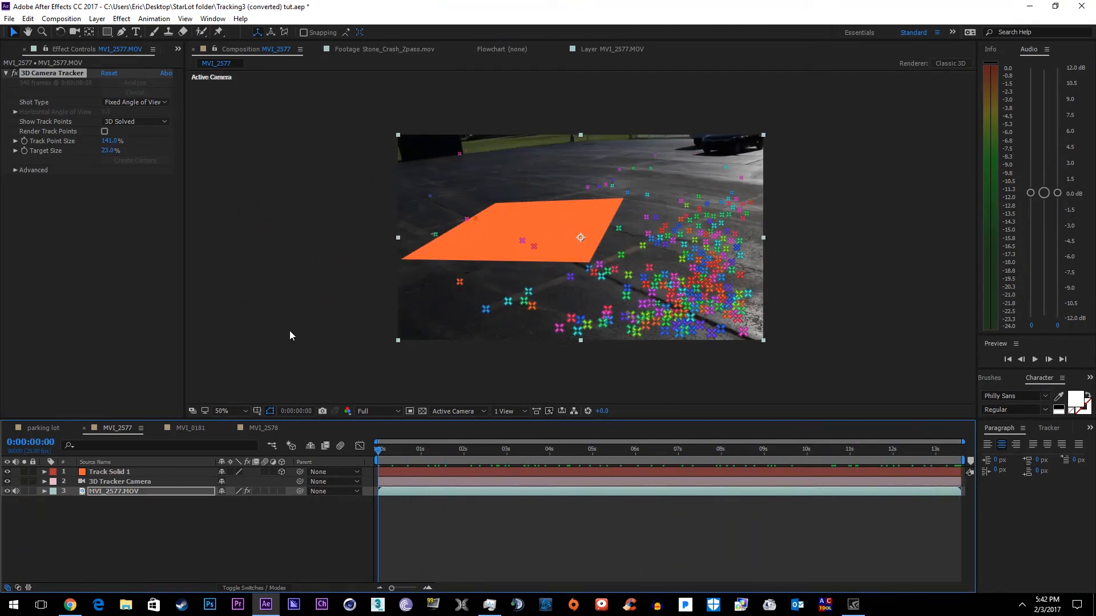
pyautogui.click(96, 18)
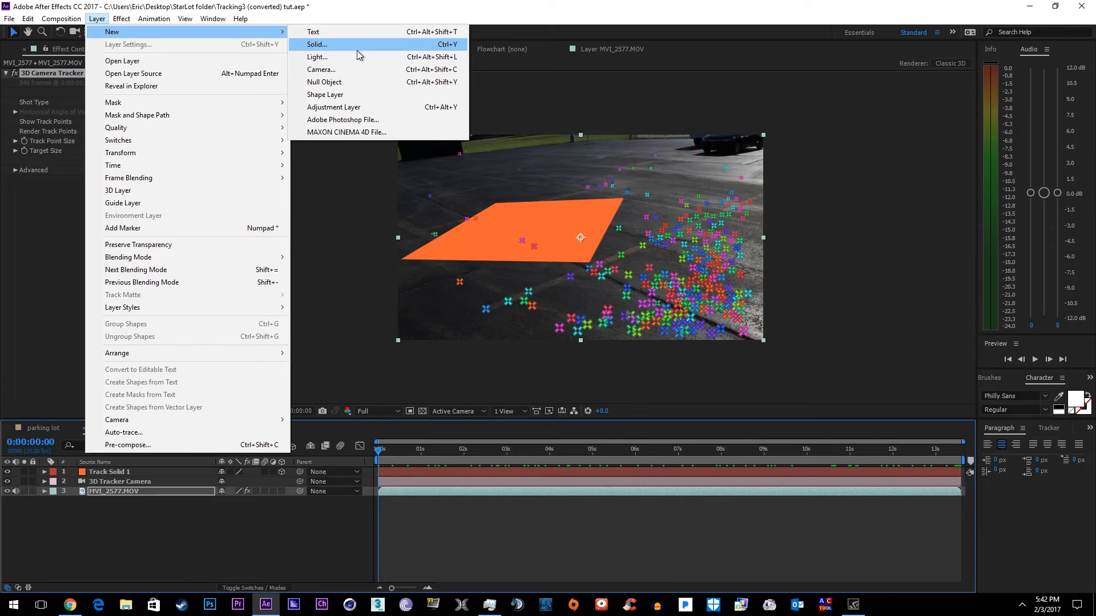
pyautogui.click(315, 44)
pyautogui.write('element')
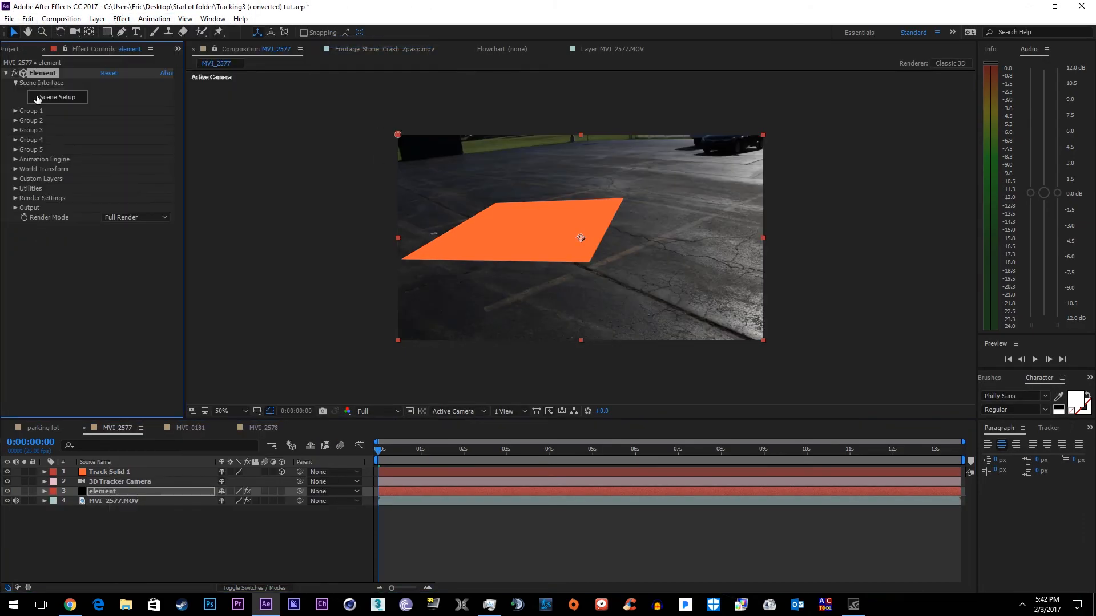
# - Confirm the BB-Unit scene and move the element layer above the tracked solid
pyautogui.click(57, 97)
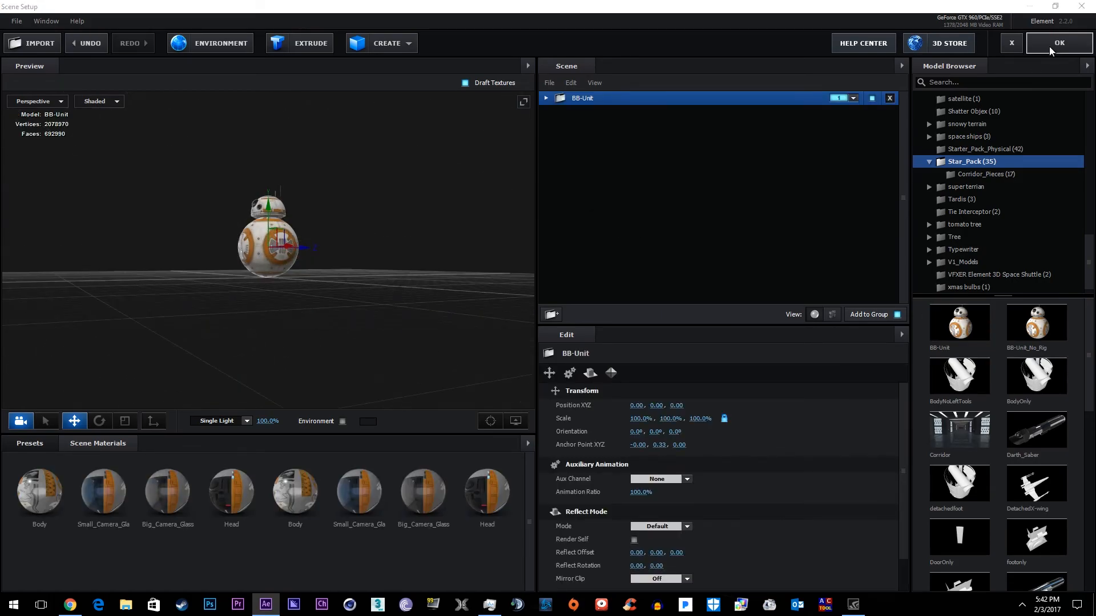
pyautogui.click(1058, 43)
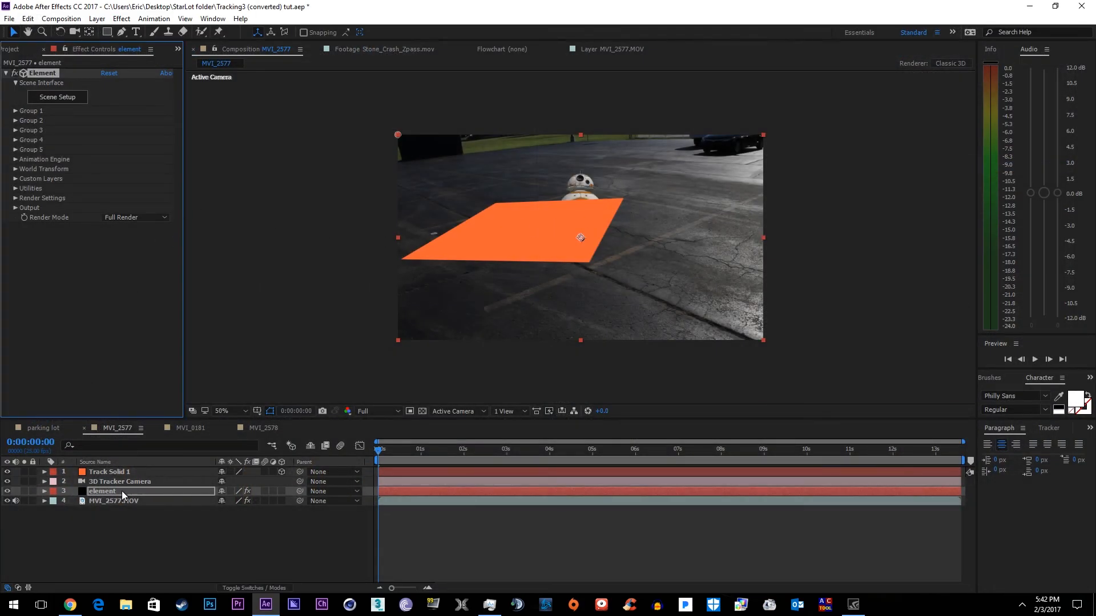
pyautogui.moveTo(102, 491); pyautogui.dragTo(101, 472)
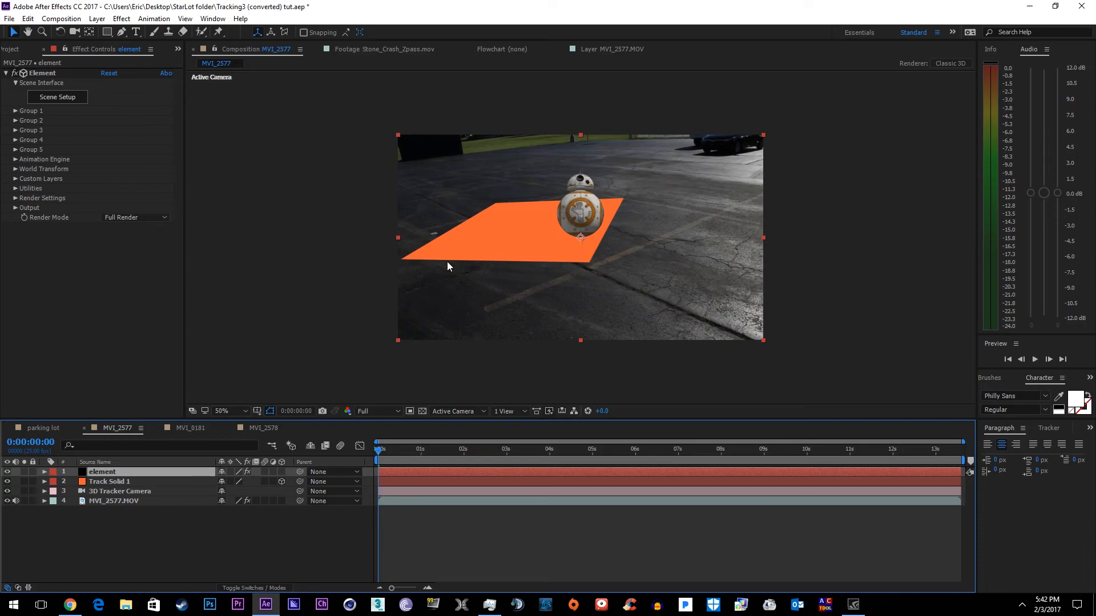
# - Reopen Scene Setup and expand BB-Unit into its Body and Head parts
pyautogui.click(56, 97)
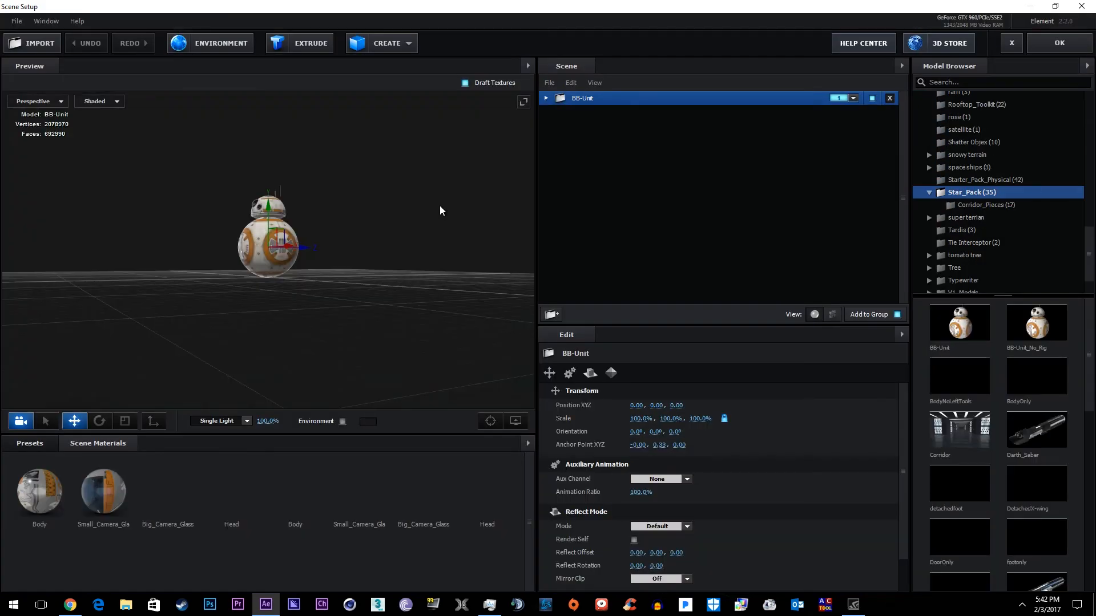
pyautogui.click(545, 98)
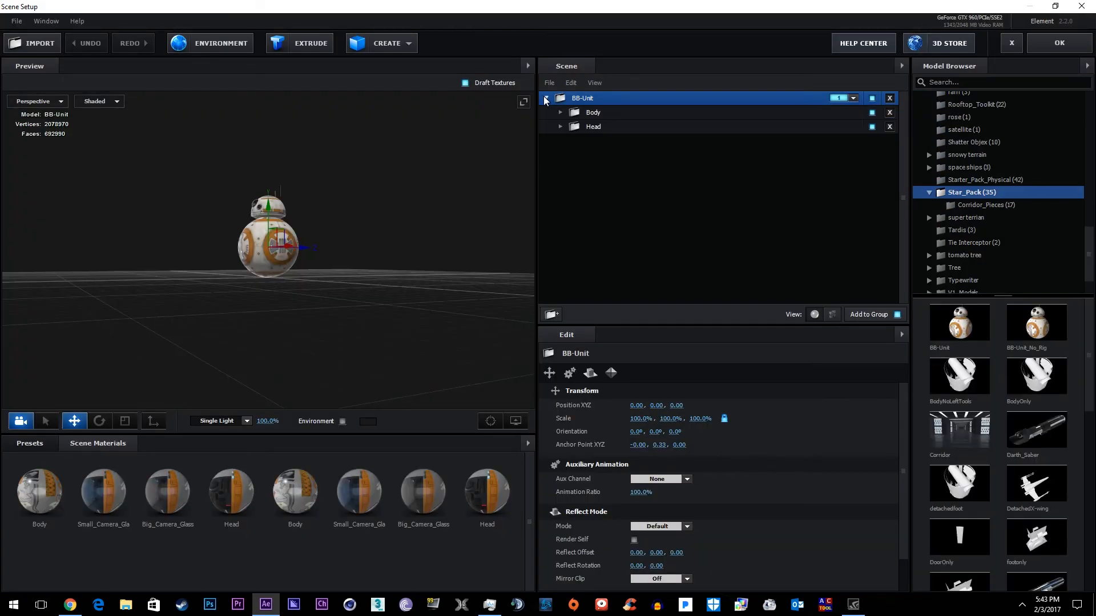
pyautogui.rightClick(582, 98)
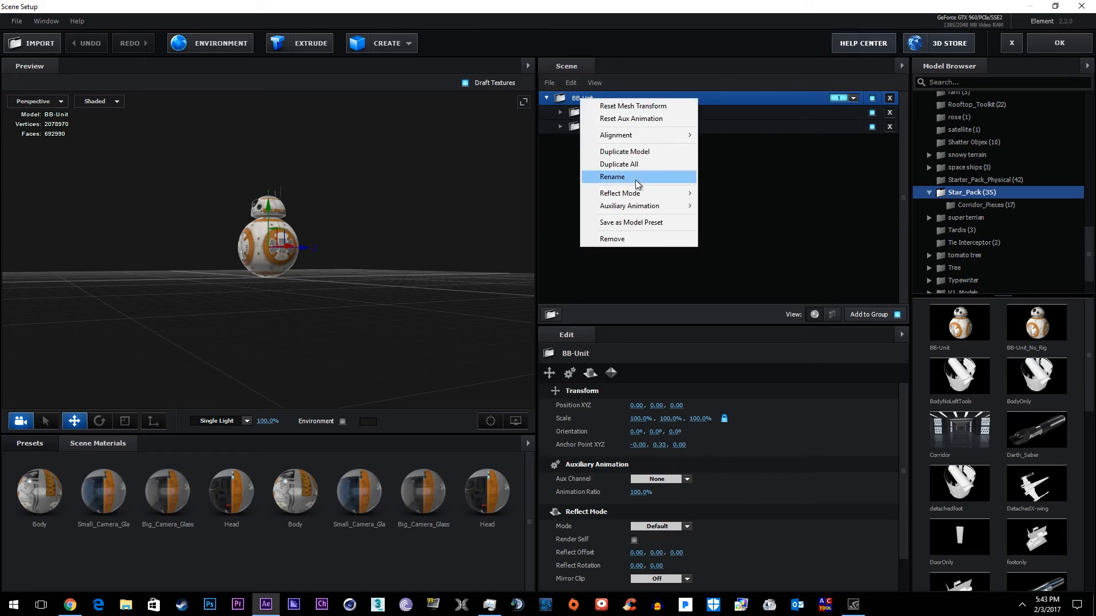
pyautogui.moveTo(632, 166)
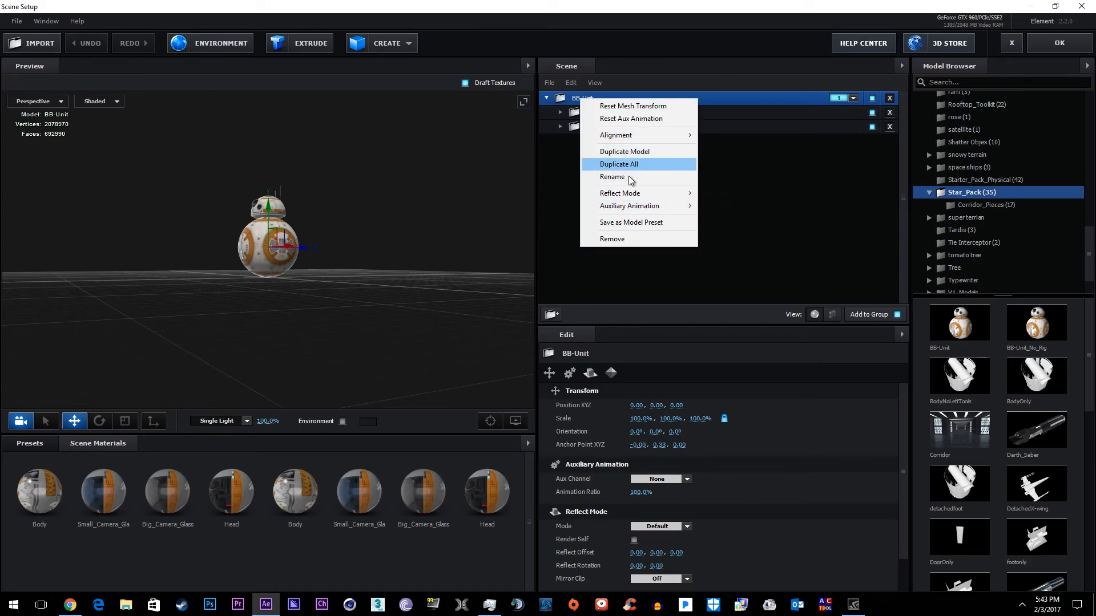
pyautogui.moveTo(629, 205)
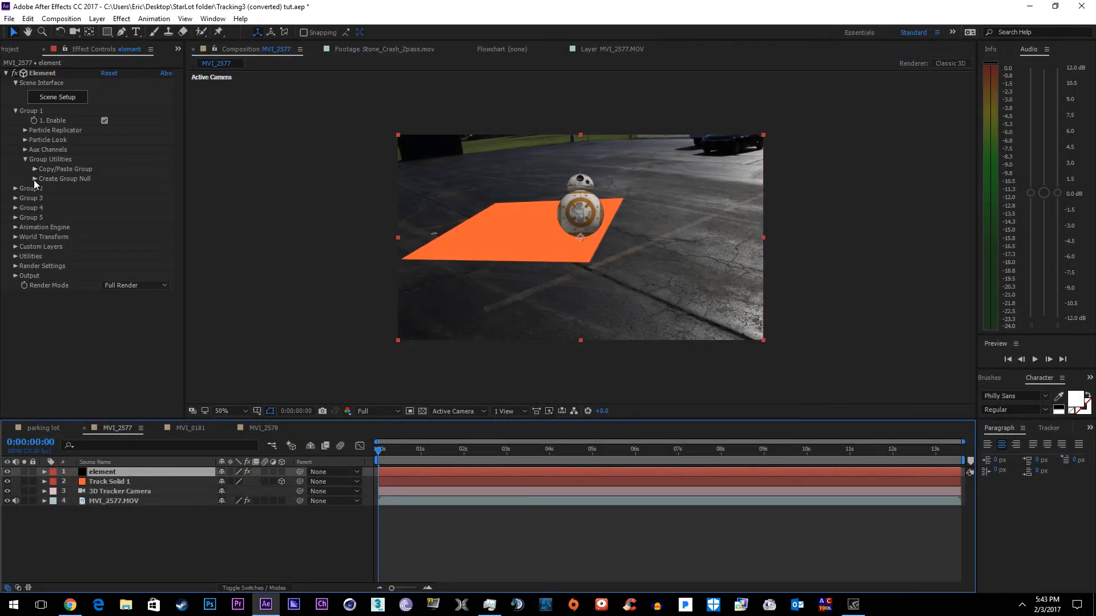
# - Create a bb8 group null for Group 1 and place BB-8 on Track Solid 1
pyautogui.click(64, 178)
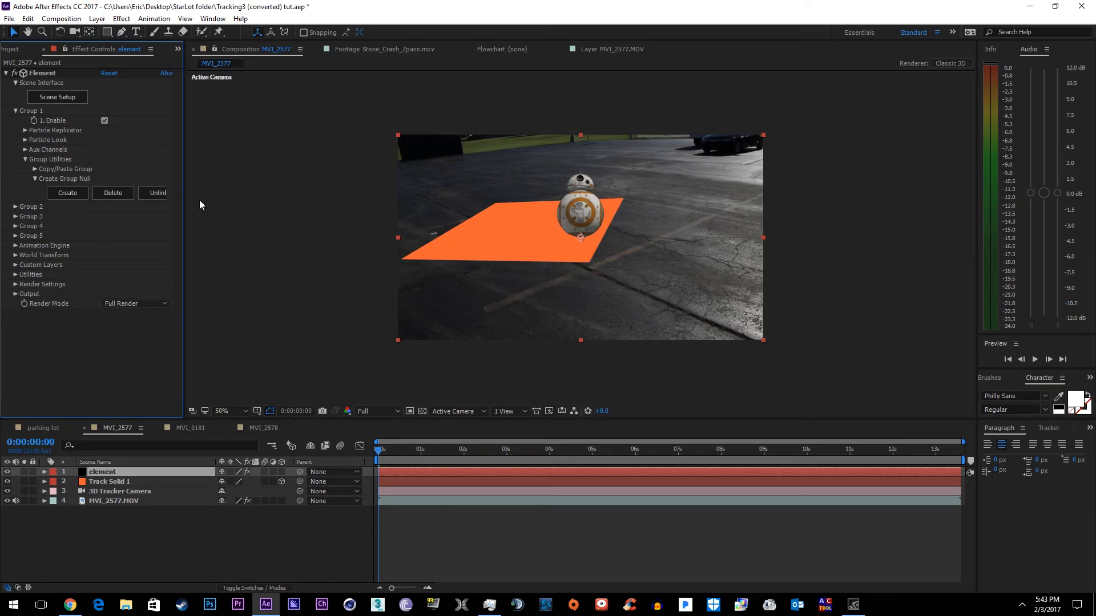
pyautogui.click(65, 178)
pyautogui.write('bb8')
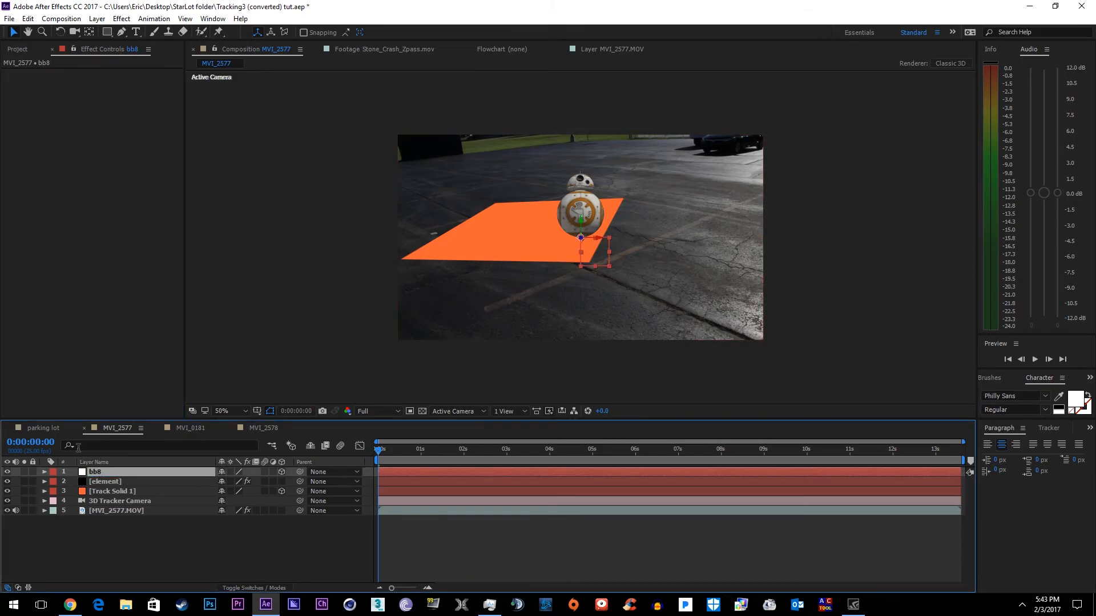
pyautogui.click(112, 492)
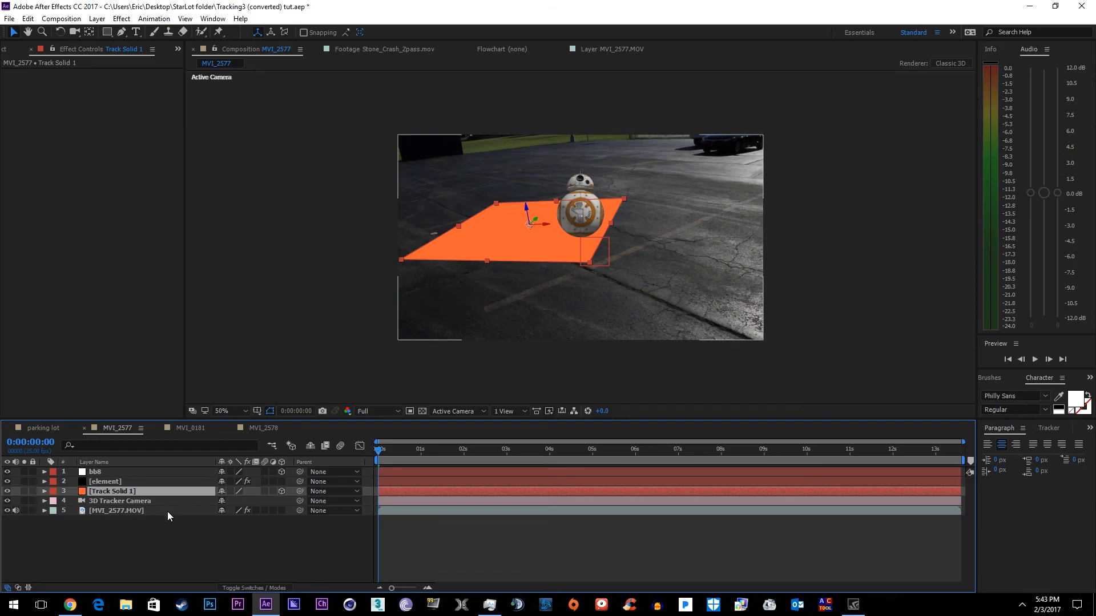
pyautogui.click(43, 491)
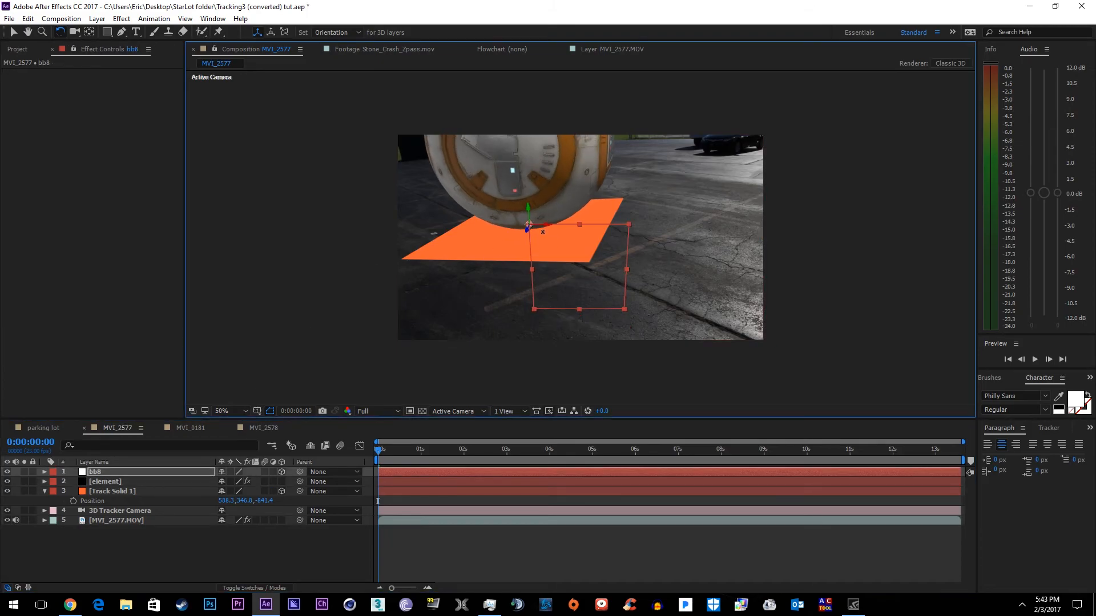
pyautogui.click(104, 482)
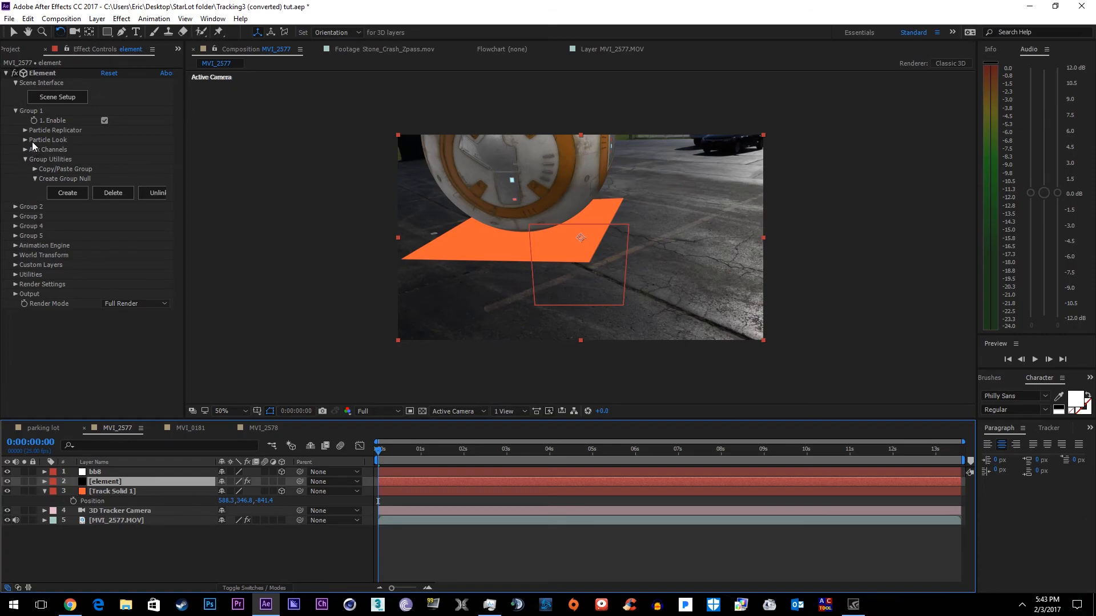
pyautogui.click(26, 140)
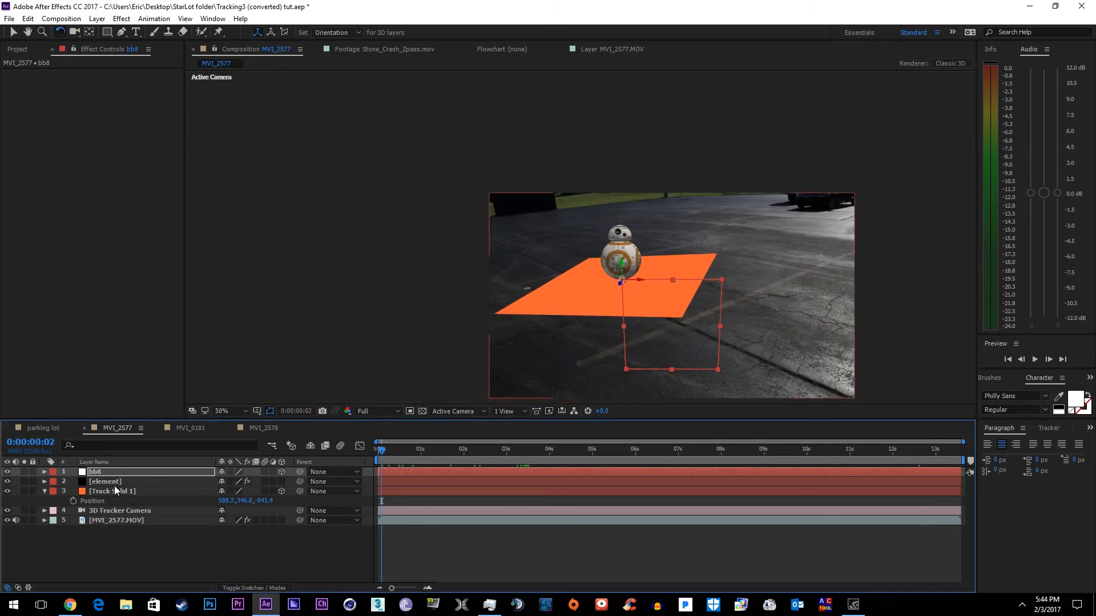
# - Recolour Track Solid 1 black and mask it into an oval shadow beneath BB-8
pyautogui.click(96, 18)
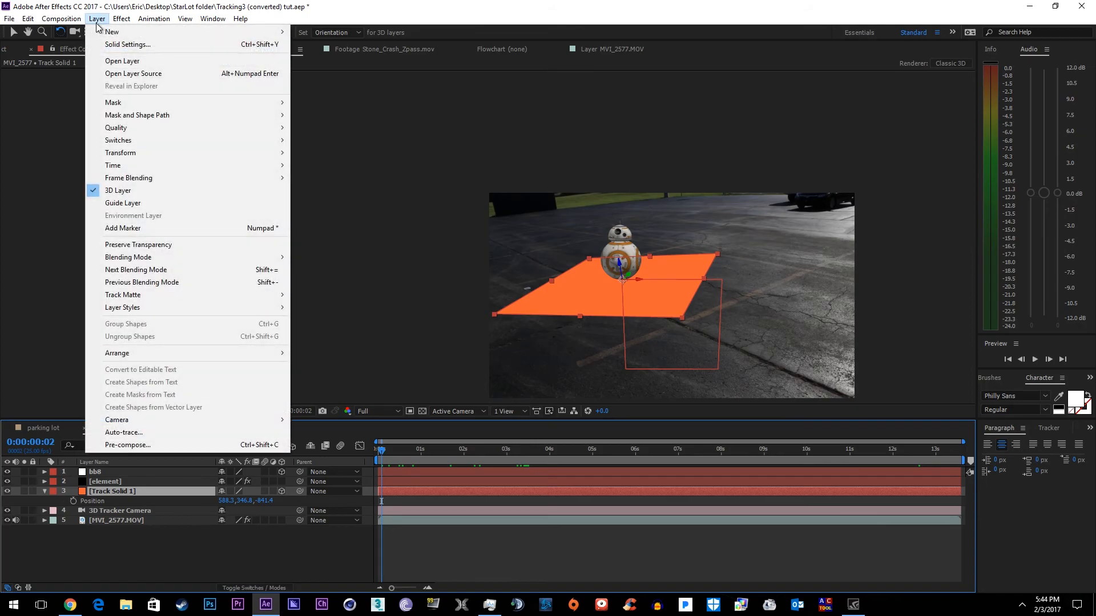
pyautogui.click(127, 44)
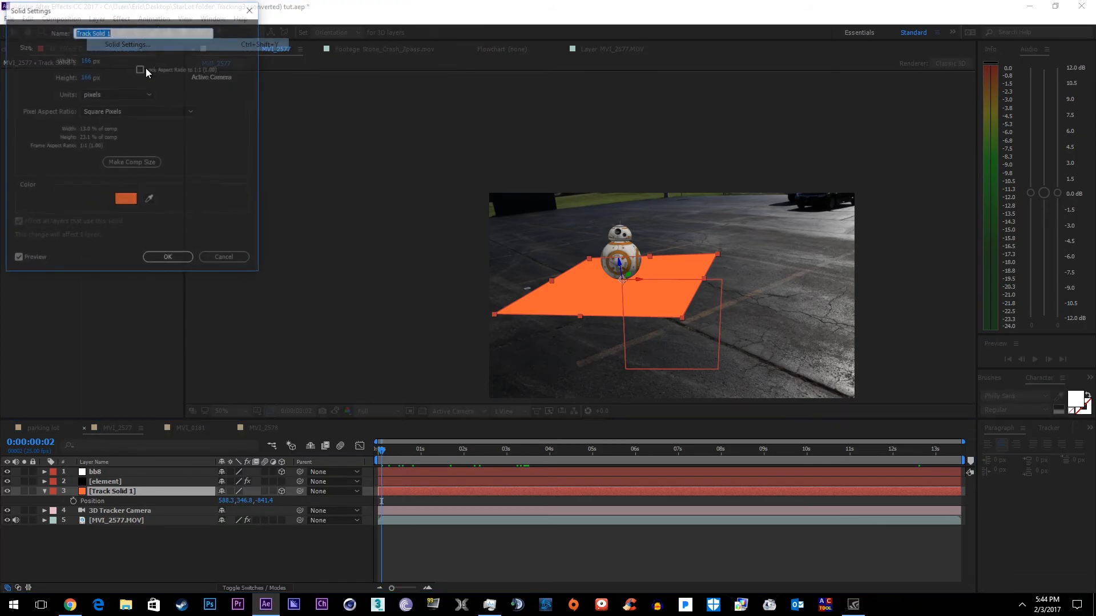
pyautogui.click(125, 199)
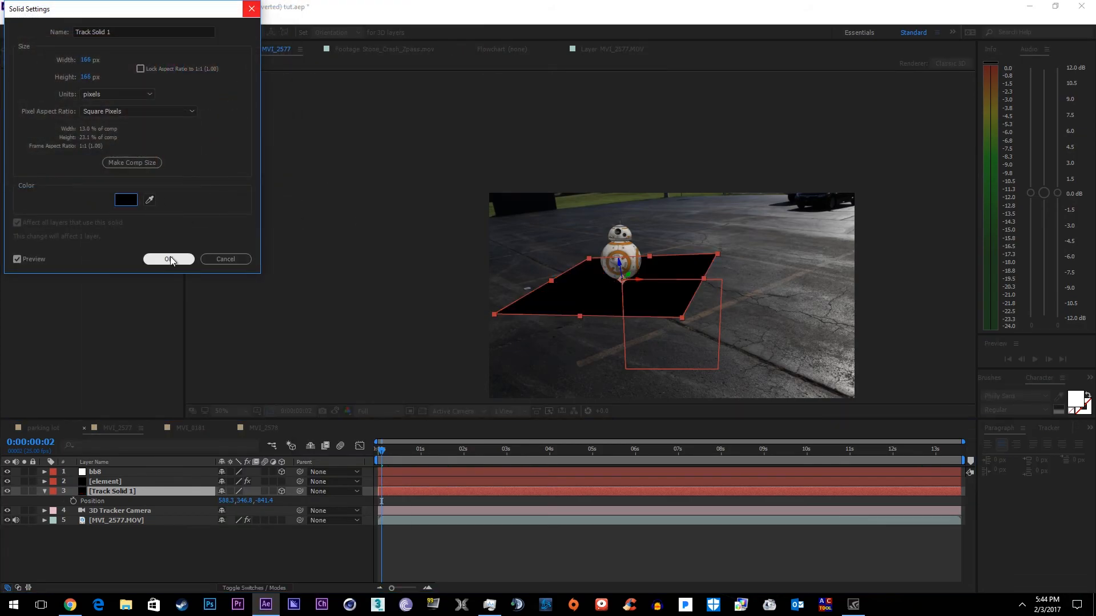
pyautogui.click(168, 259)
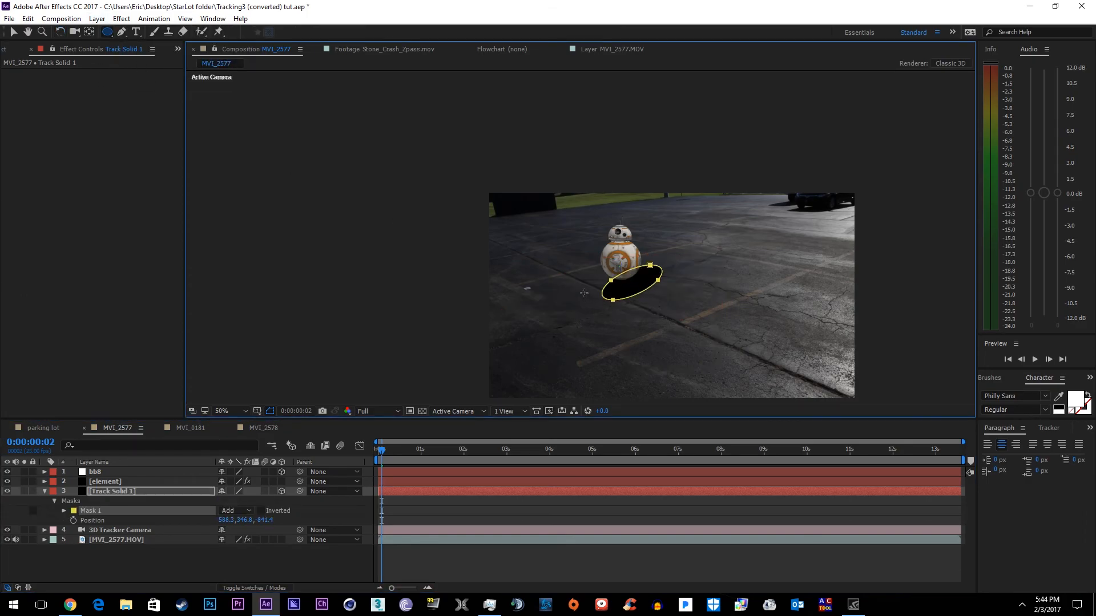
pyautogui.moveTo(630, 278); pyautogui.dragTo(621, 273)
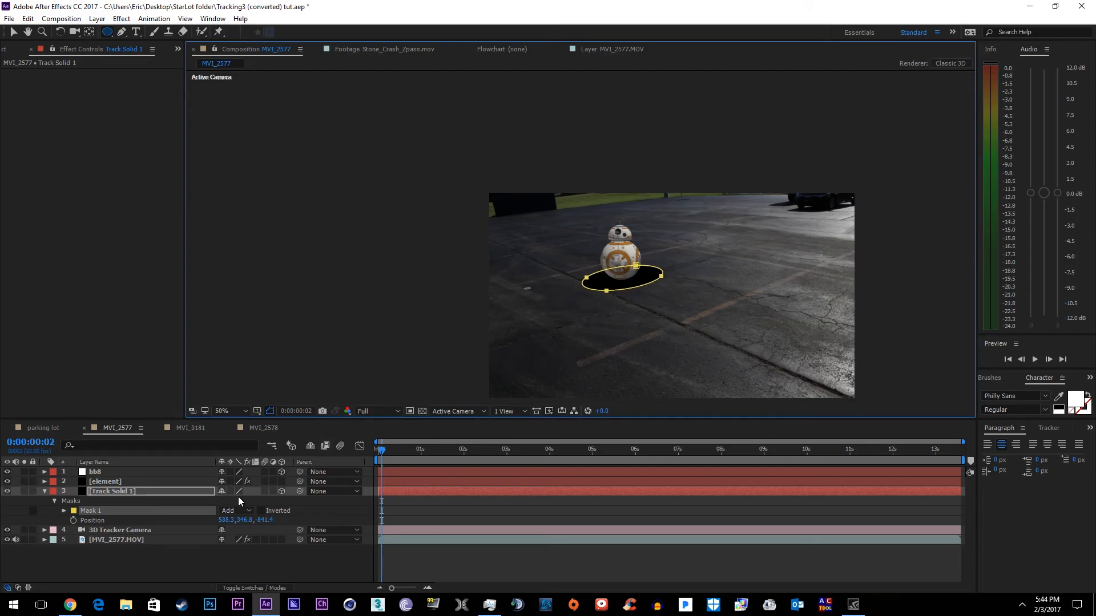
pyautogui.click(63, 501)
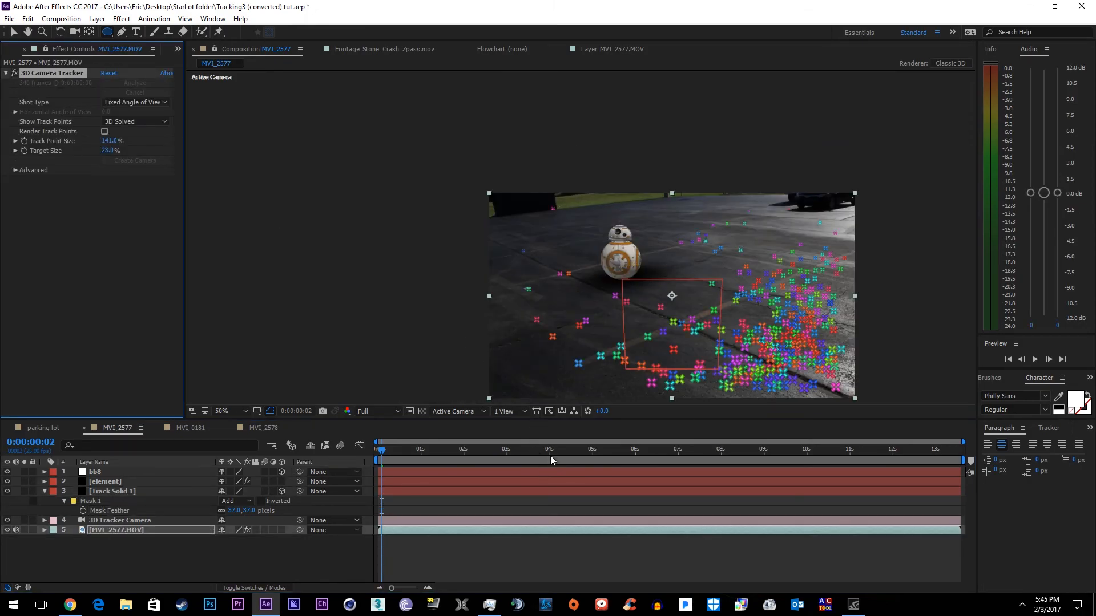
# - At a later frame, create a pink track solid on far-right ground points
pyautogui.click(740, 449)
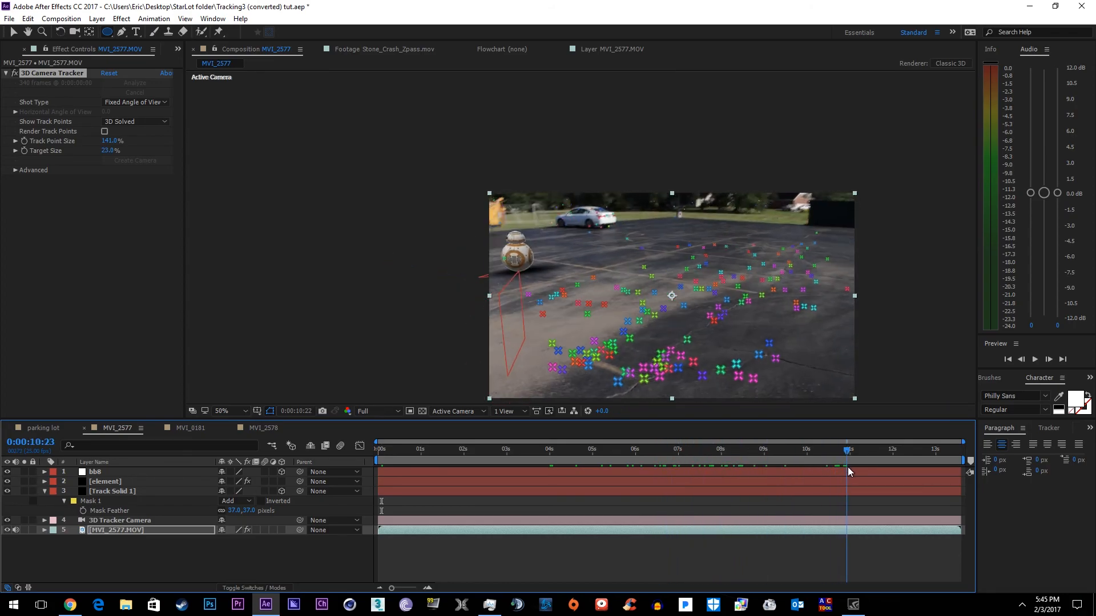
pyautogui.moveTo(847, 460); pyautogui.dragTo(933, 460)
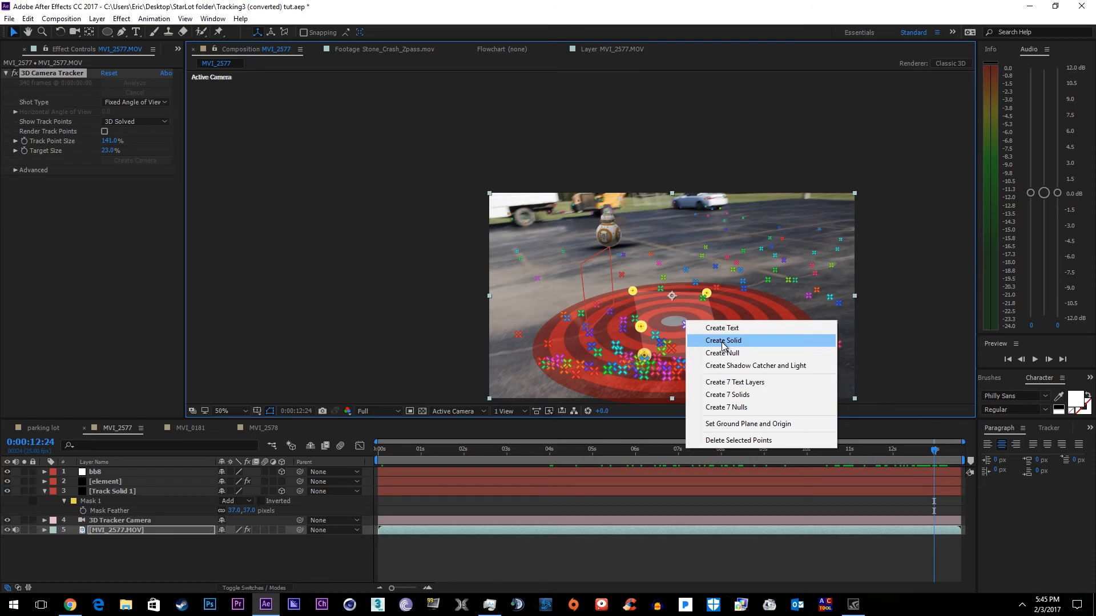
pyautogui.click(722, 340)
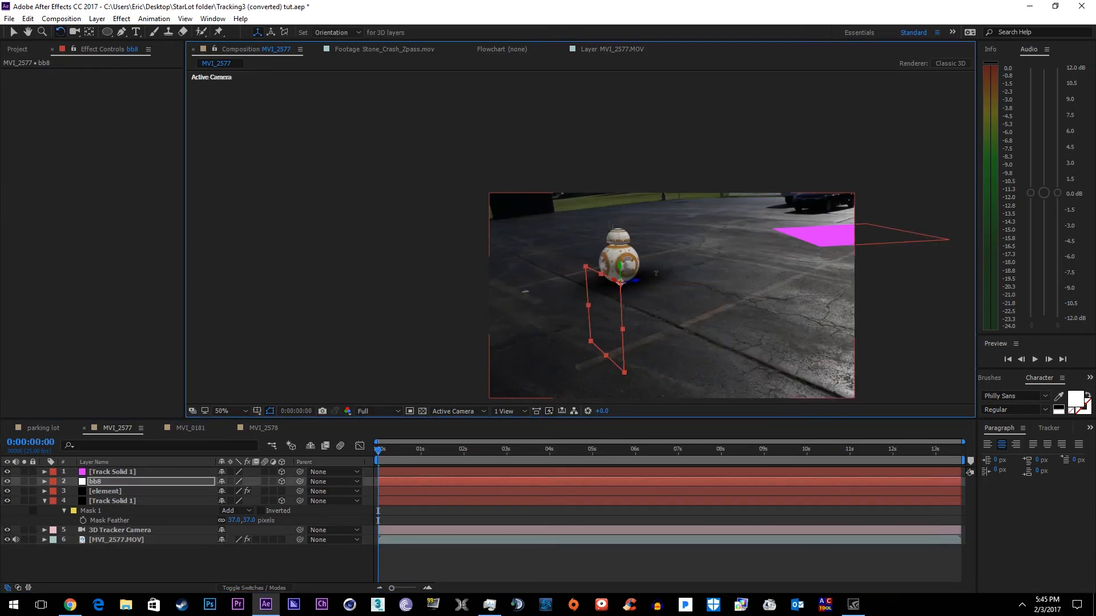
pyautogui.click(43, 480)
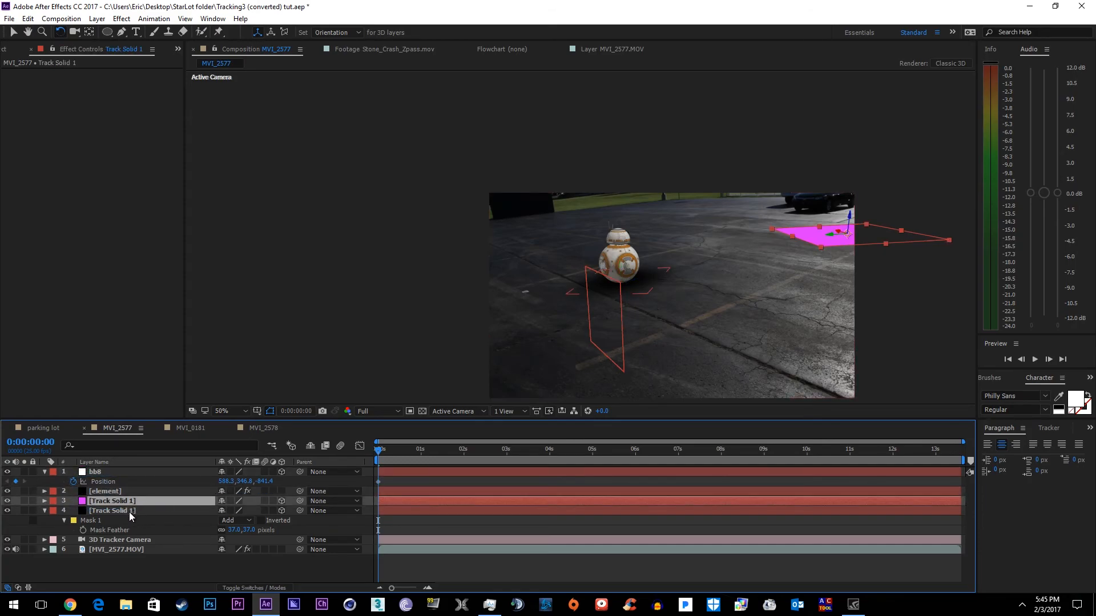
pyautogui.moveTo(156, 511)
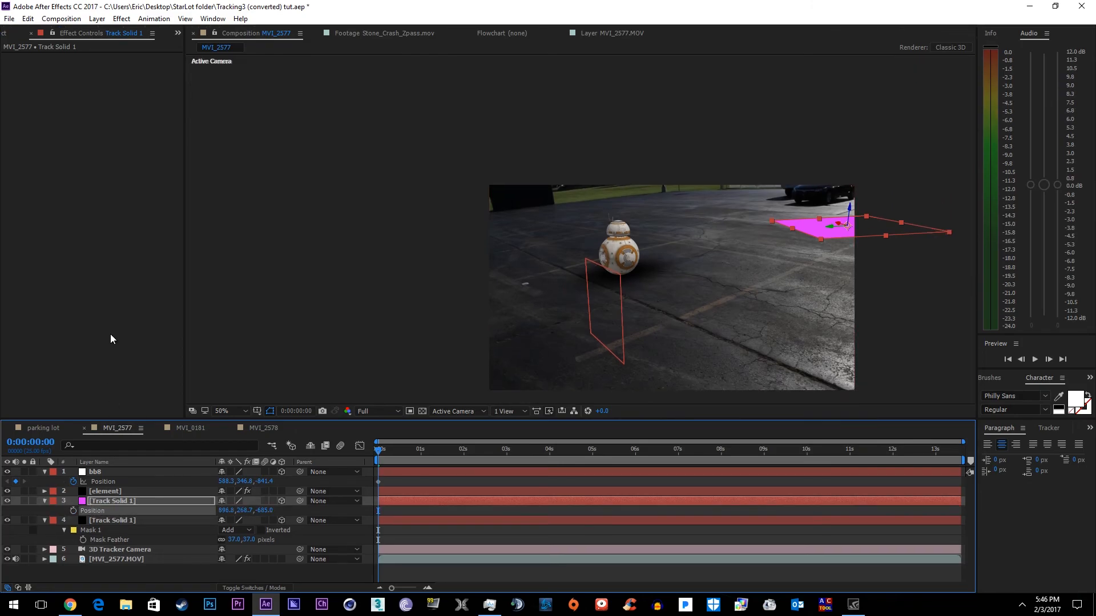
# - Keyframe BB-8's position across the lot and parent the renamed 'shadow layer' to bb8
pyautogui.click(611, 449)
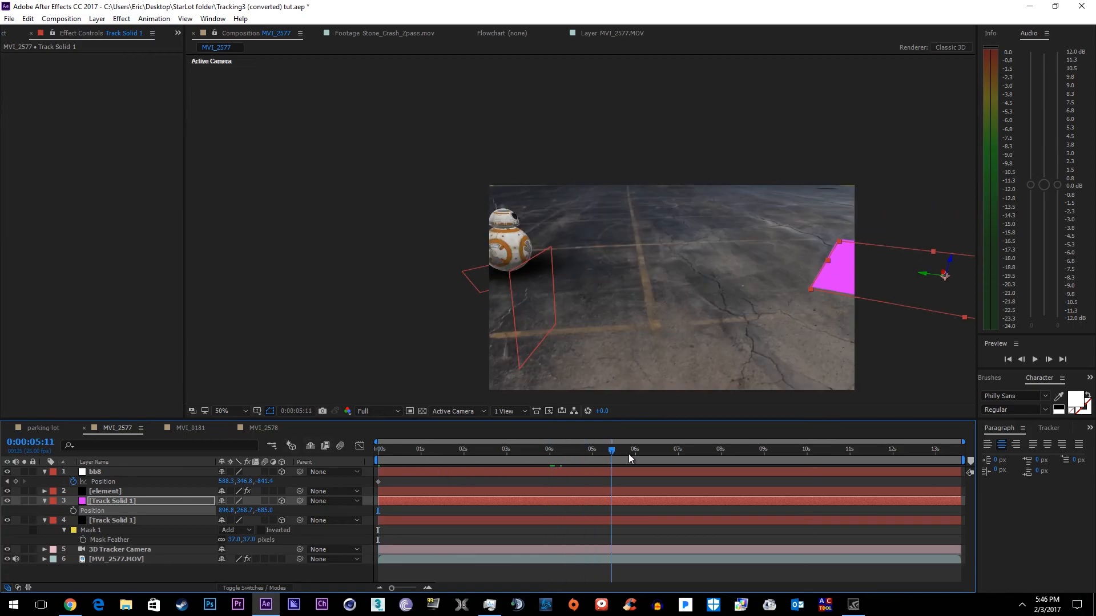
pyautogui.click(904, 449)
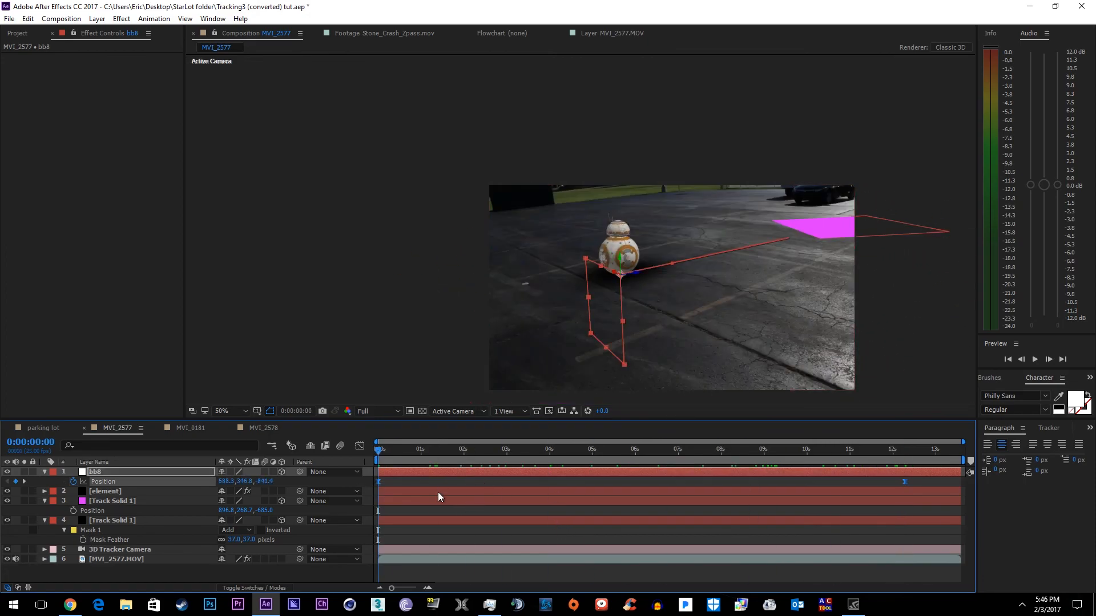
pyautogui.moveTo(414, 479)
pyautogui.write('shadow layer')
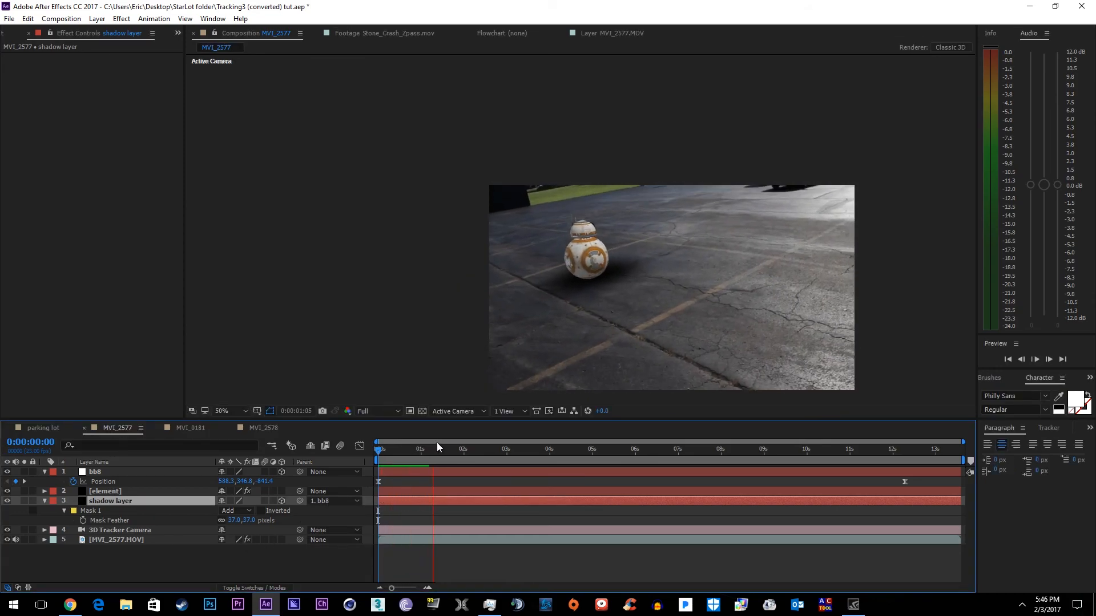
pyautogui.click(504, 448)
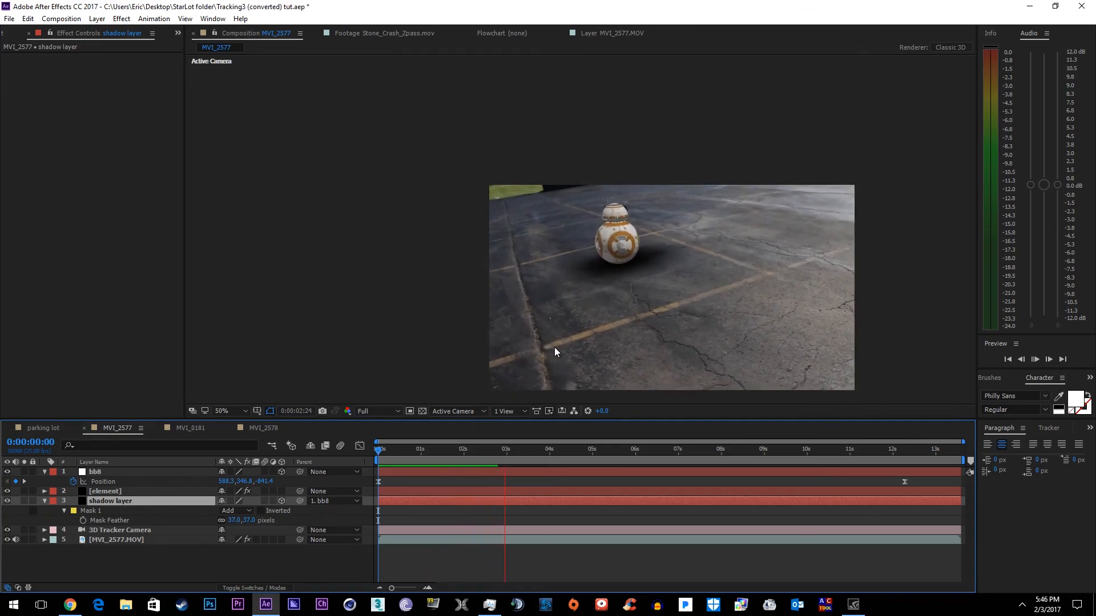
pyautogui.click(591, 449)
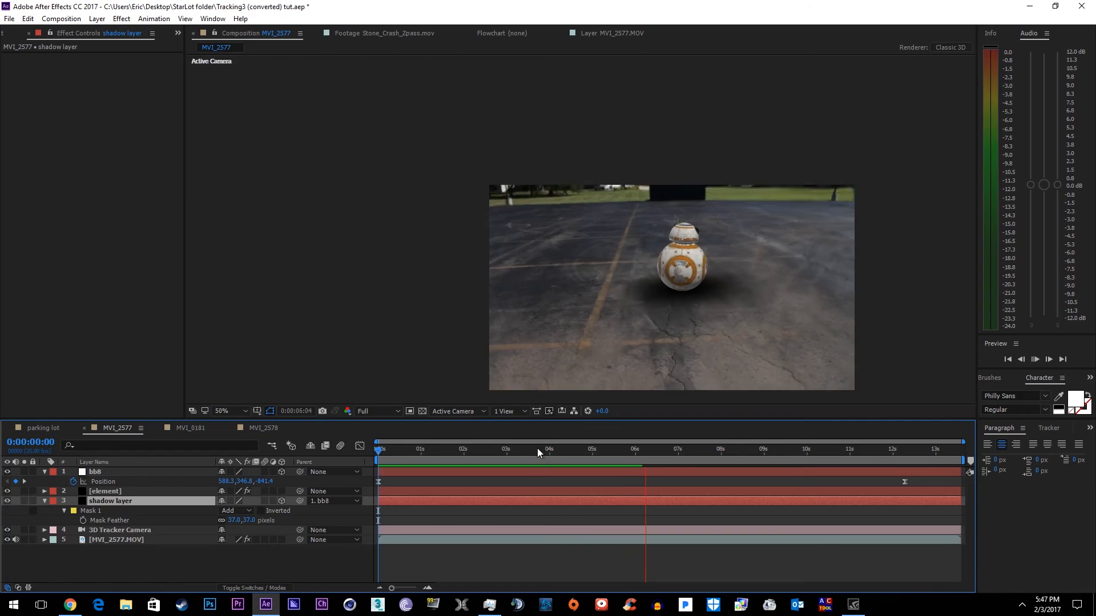
pyautogui.click(416, 448)
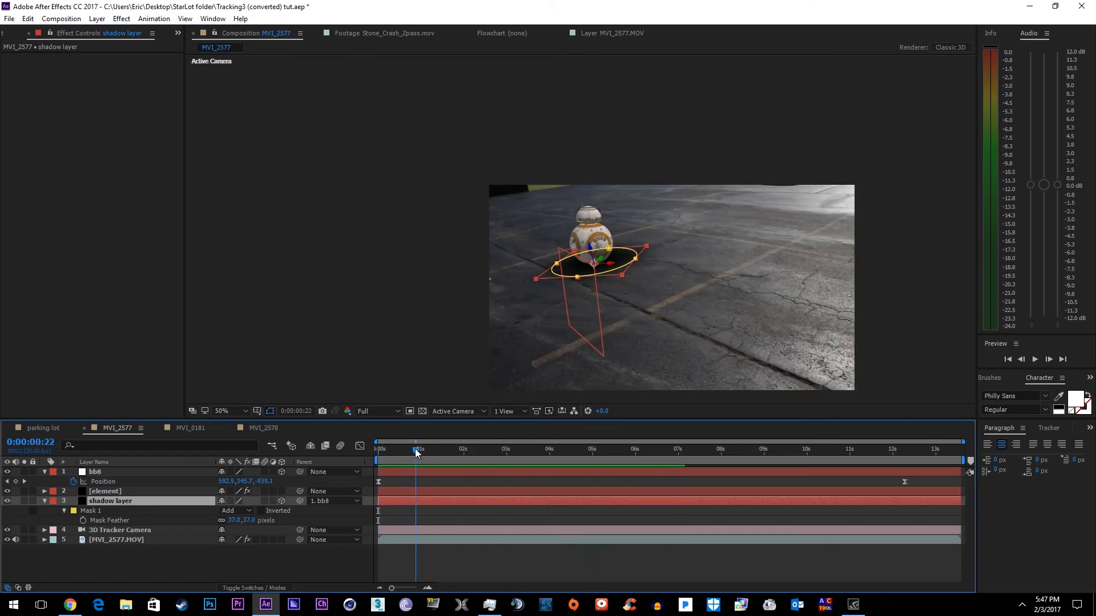
# - Expand the element layer's Aux Channel 1 and its Rotation controls, then enter Scene Setup
pyautogui.click(103, 491)
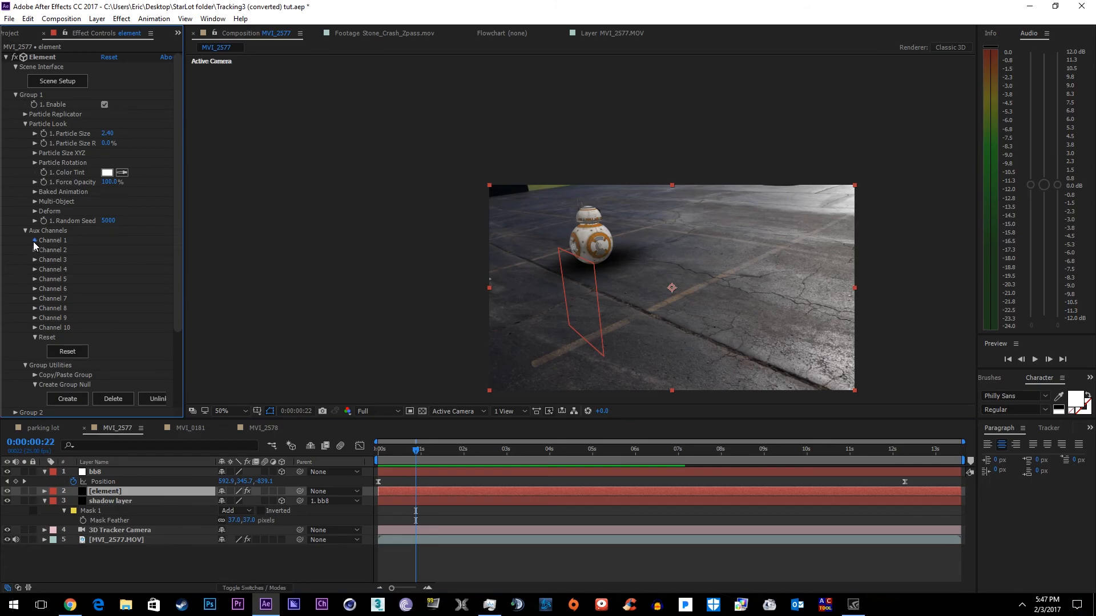
pyautogui.click(35, 240)
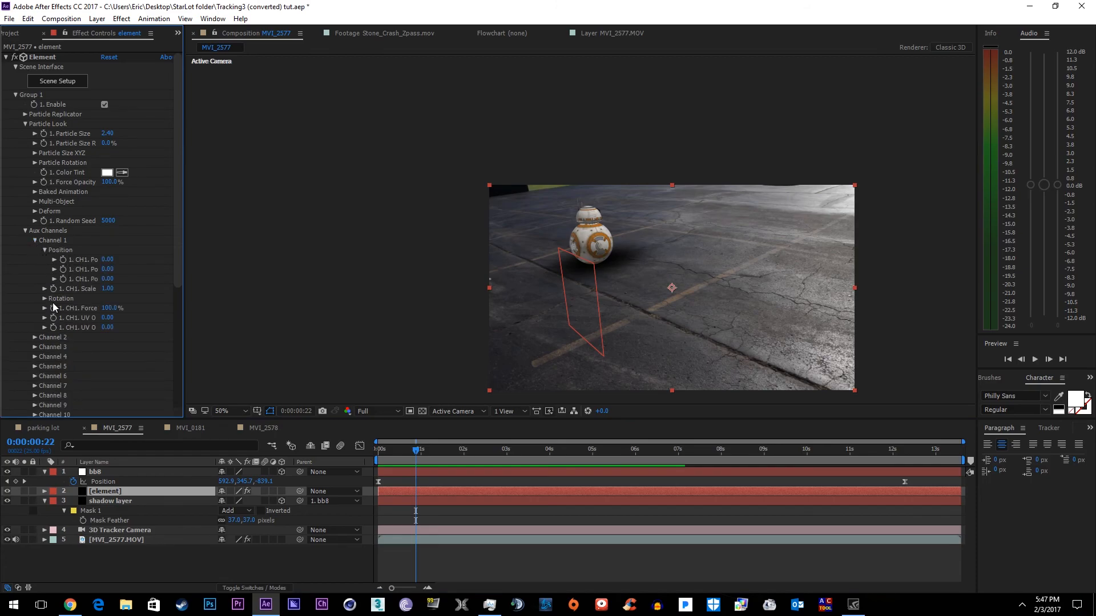
pyautogui.click(35, 299)
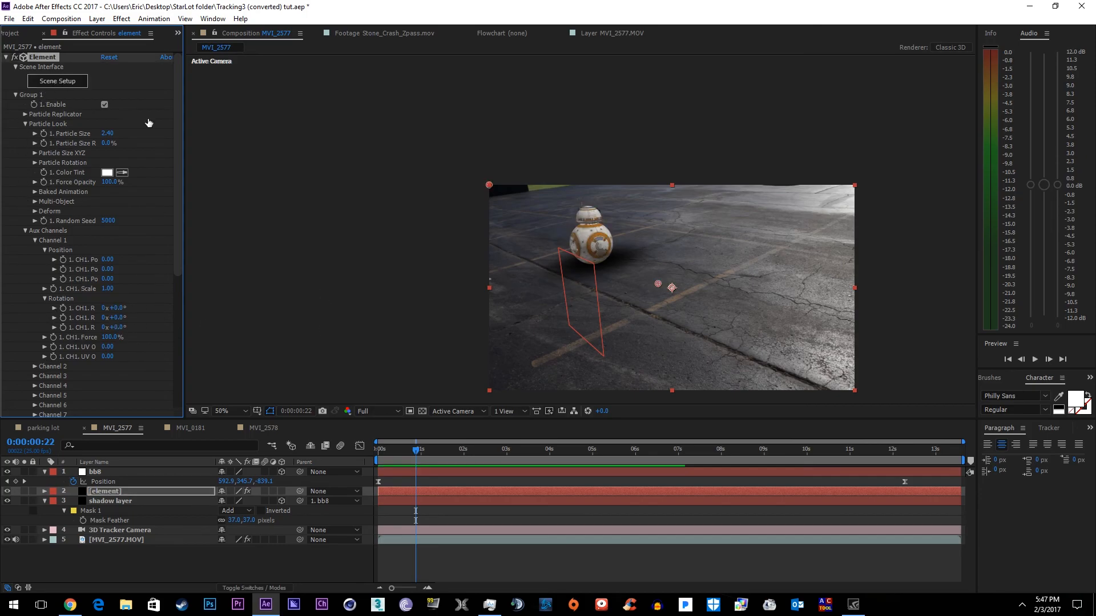
pyautogui.click(56, 81)
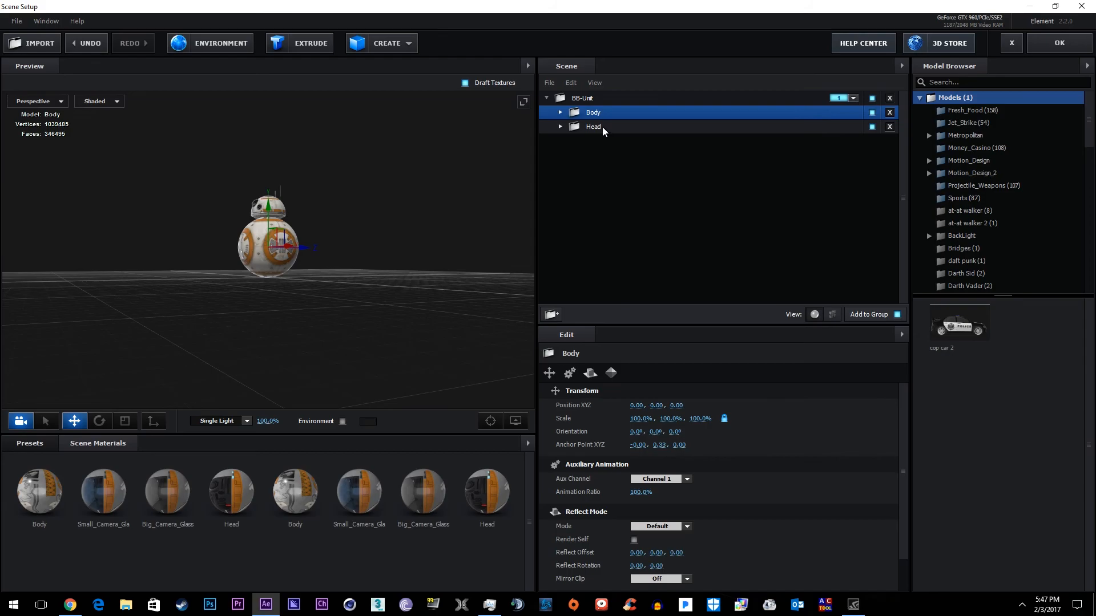
# - Bring up the options menu for BB-Unit's Body group in Scene Setup
pyautogui.rightClick(592, 112)
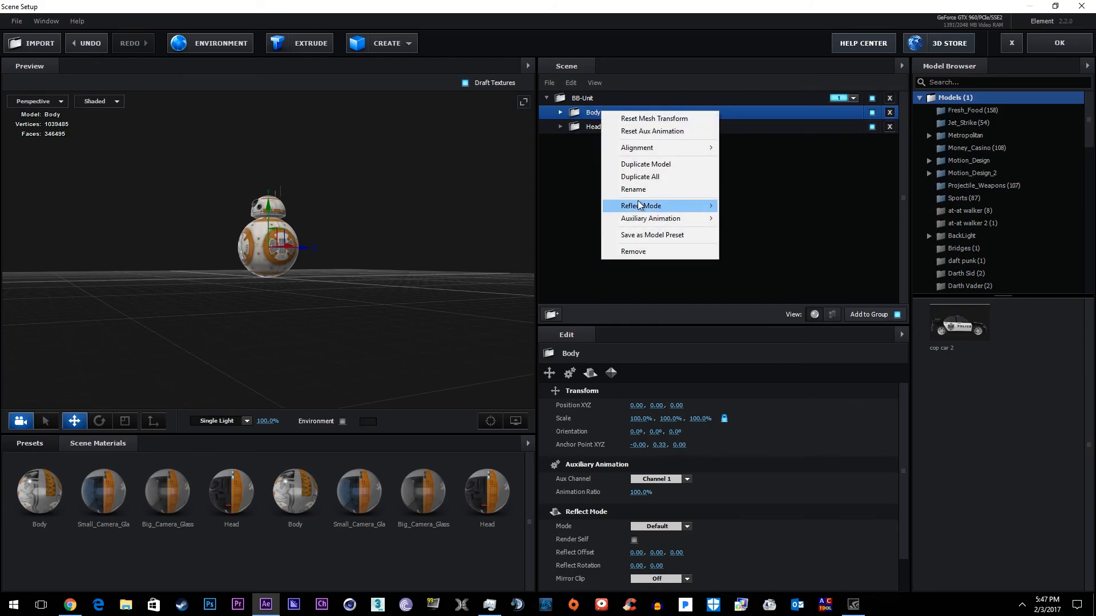
pyautogui.moveTo(650, 218)
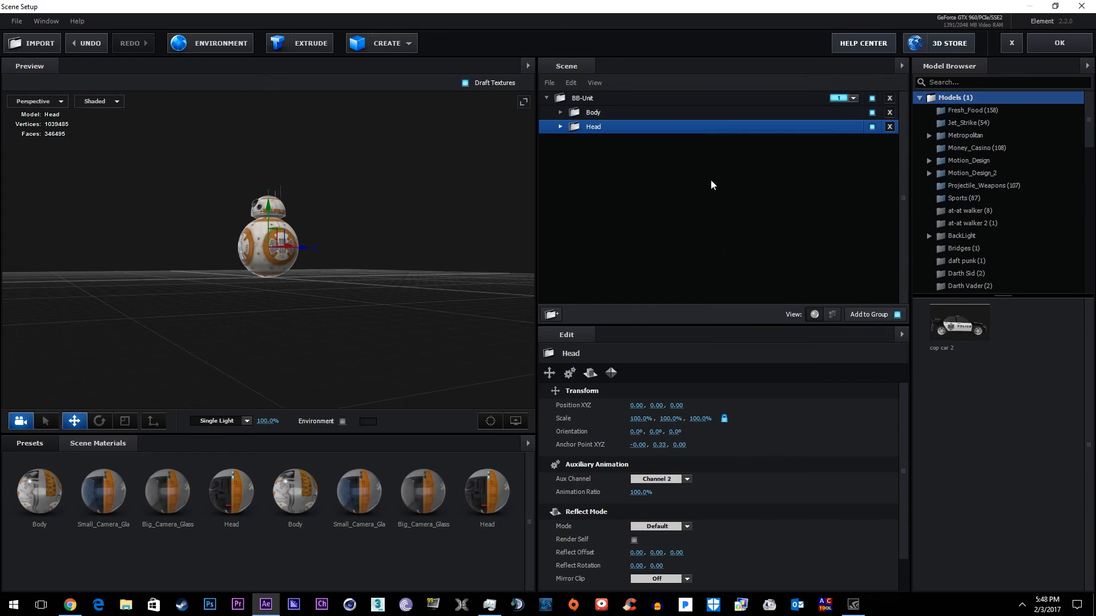
pyautogui.moveTo(593, 106)
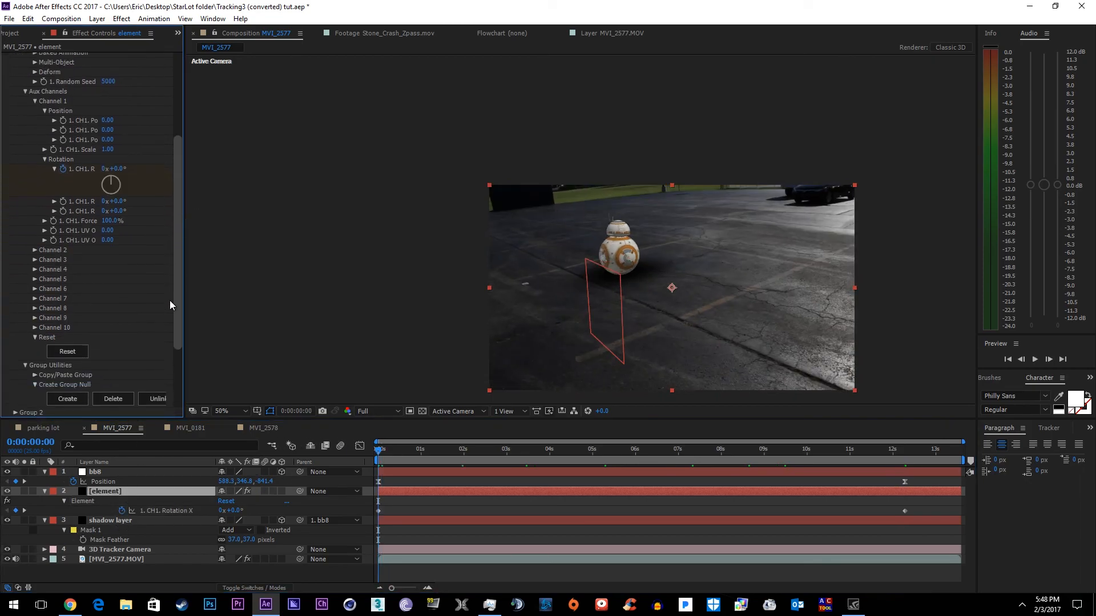
# - Expand Element's Motion Blur render settings and switch motion blur on for BB-8
pyautogui.scroll(-3)
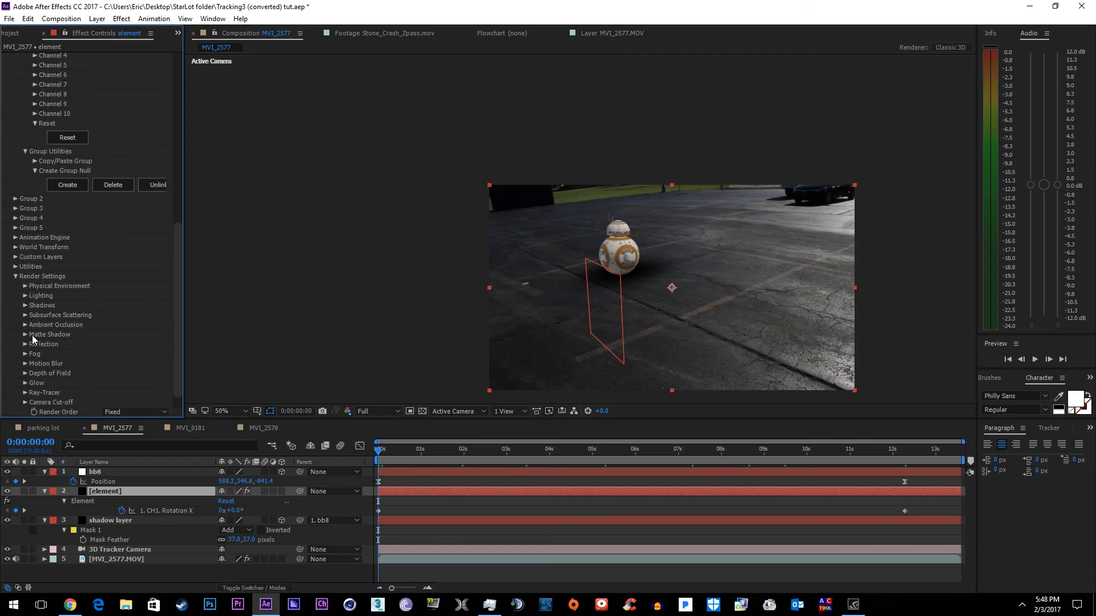
pyautogui.click(132, 372)
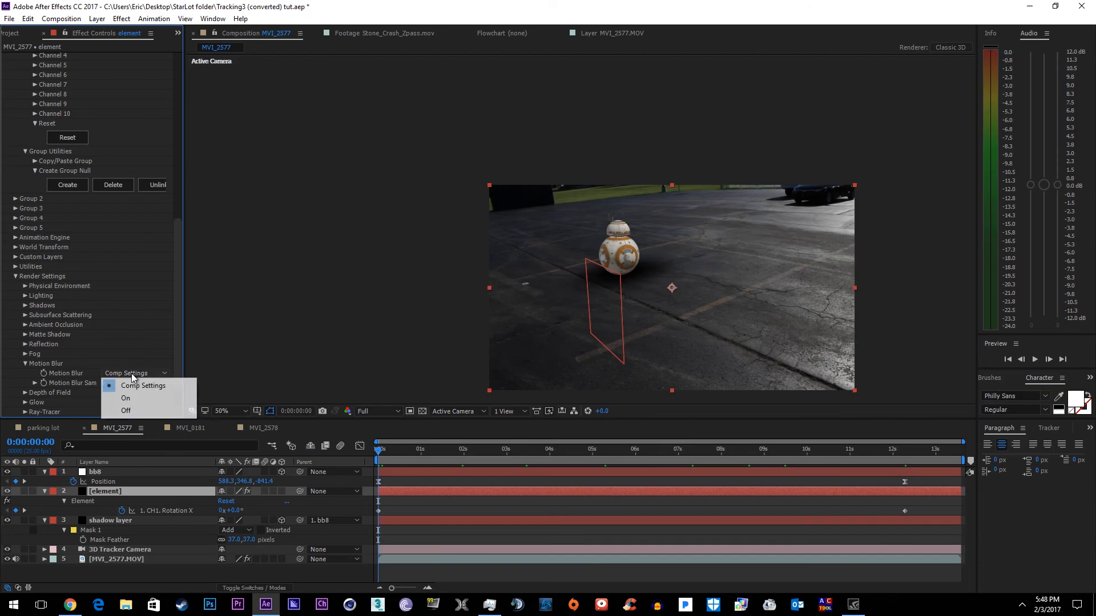
pyautogui.click(126, 398)
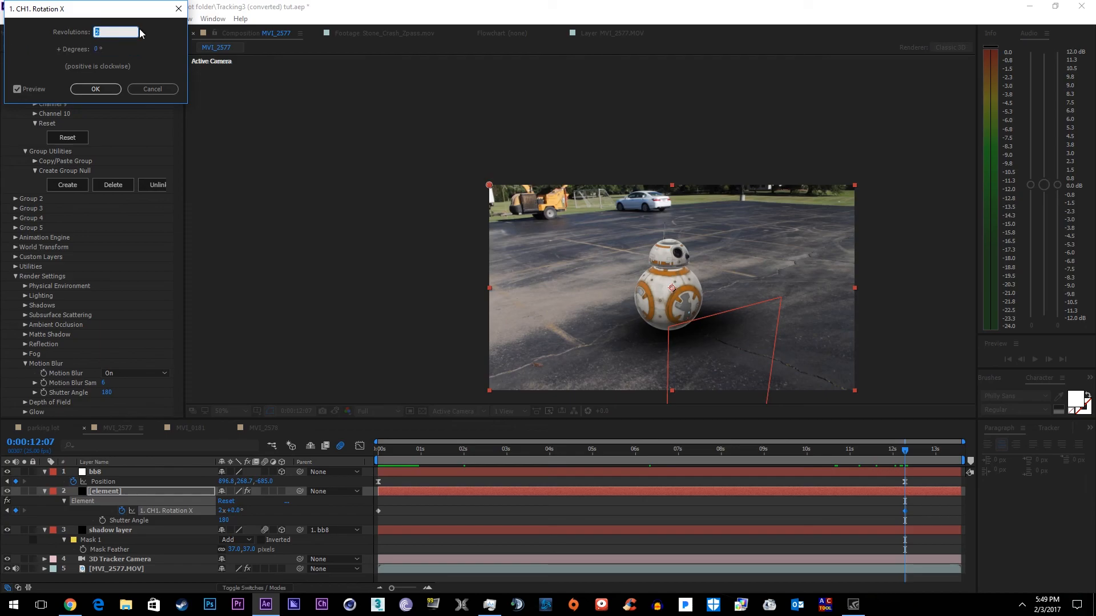
# - Confirm the two-revolution Channel 1 X rotation and preview BB-8's motion-blurred rolling spin
pyautogui.click(96, 89)
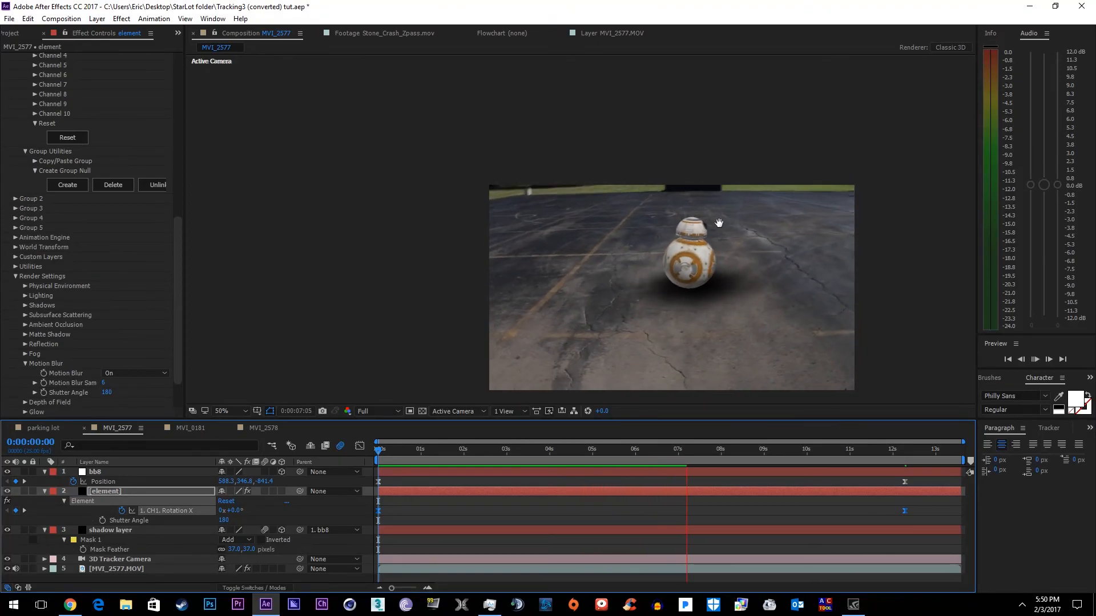
pyautogui.click(807, 448)
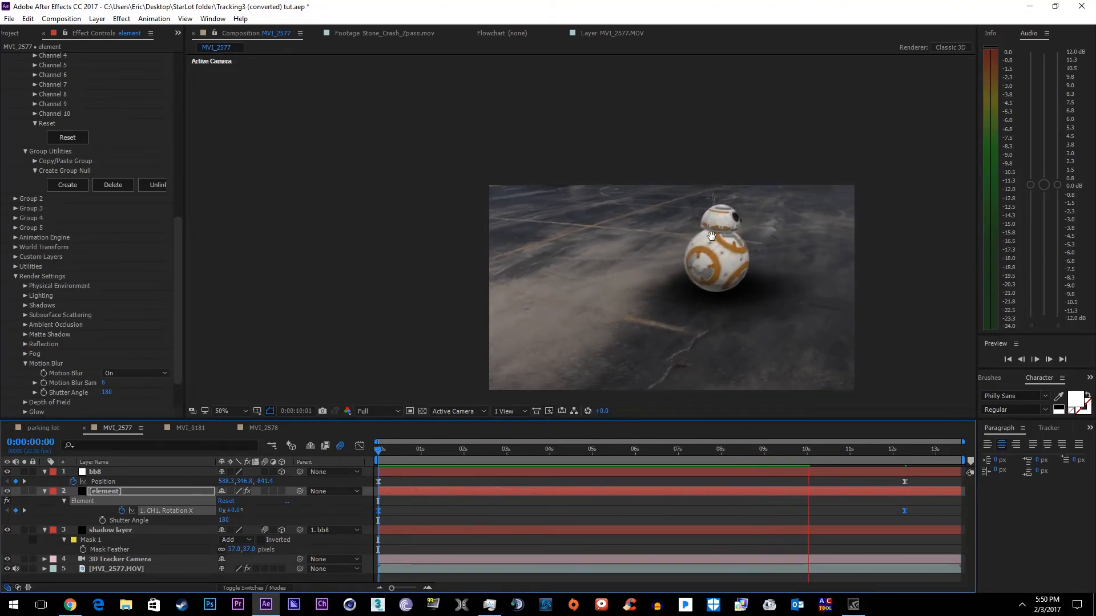
pyautogui.click(539, 448)
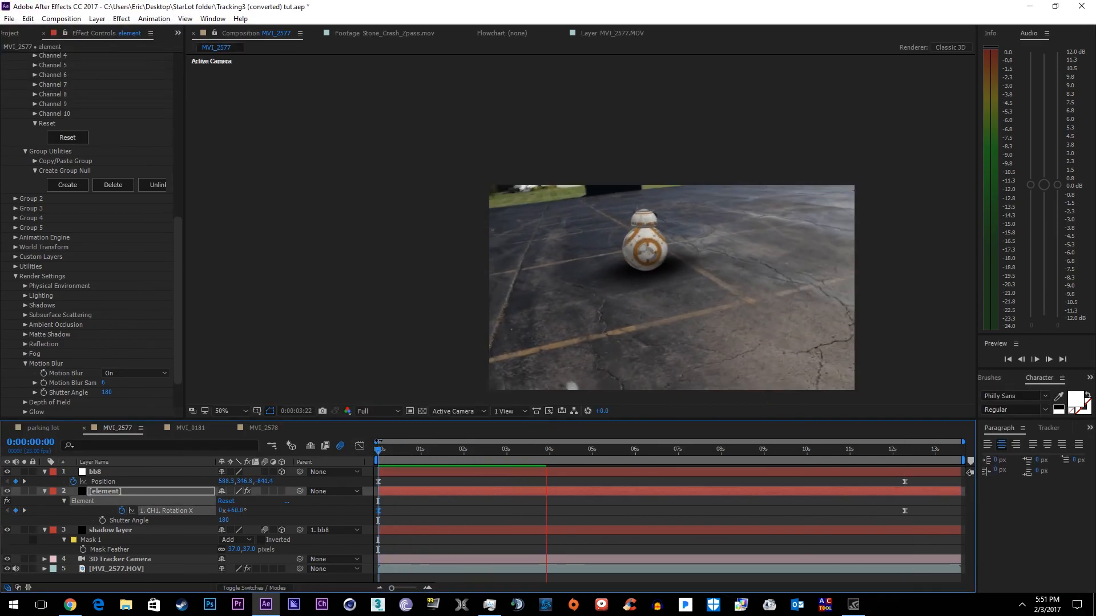
pyautogui.moveTo(548, 441); pyautogui.dragTo(695, 441)
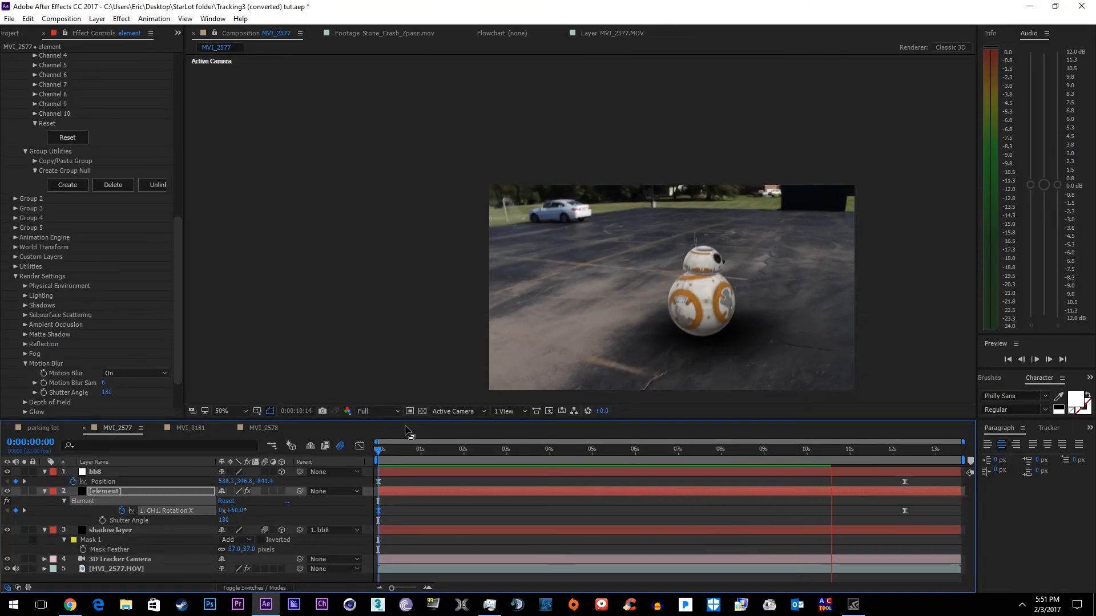
pyautogui.click(740, 448)
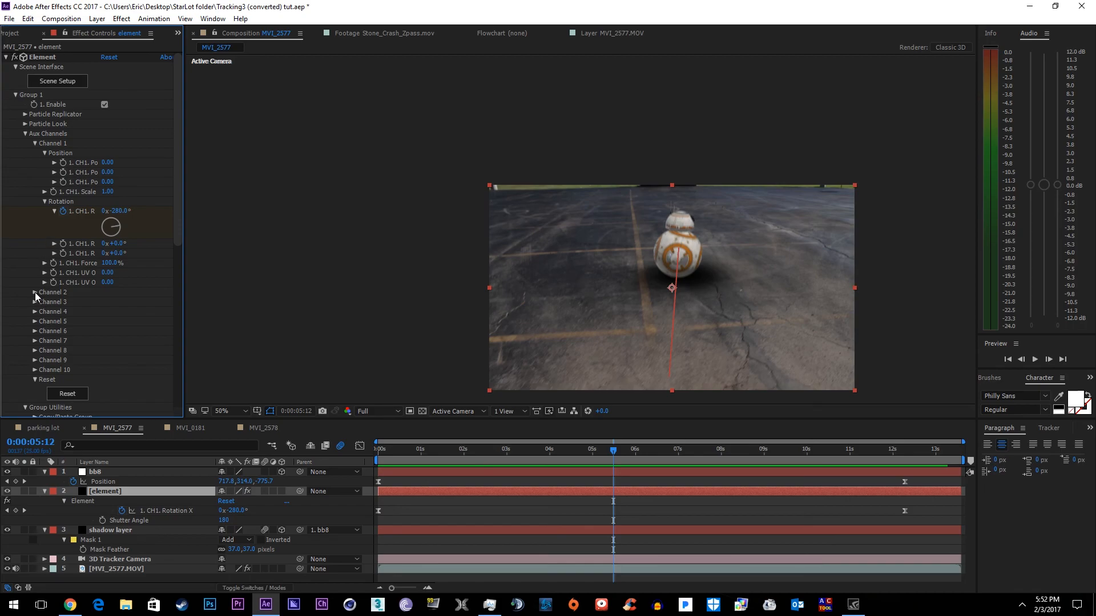
# - Keyframe Channel 2 Y rotation near 3, 7.5 and 12 seconds to turn BB-8's head
pyautogui.click(34, 292)
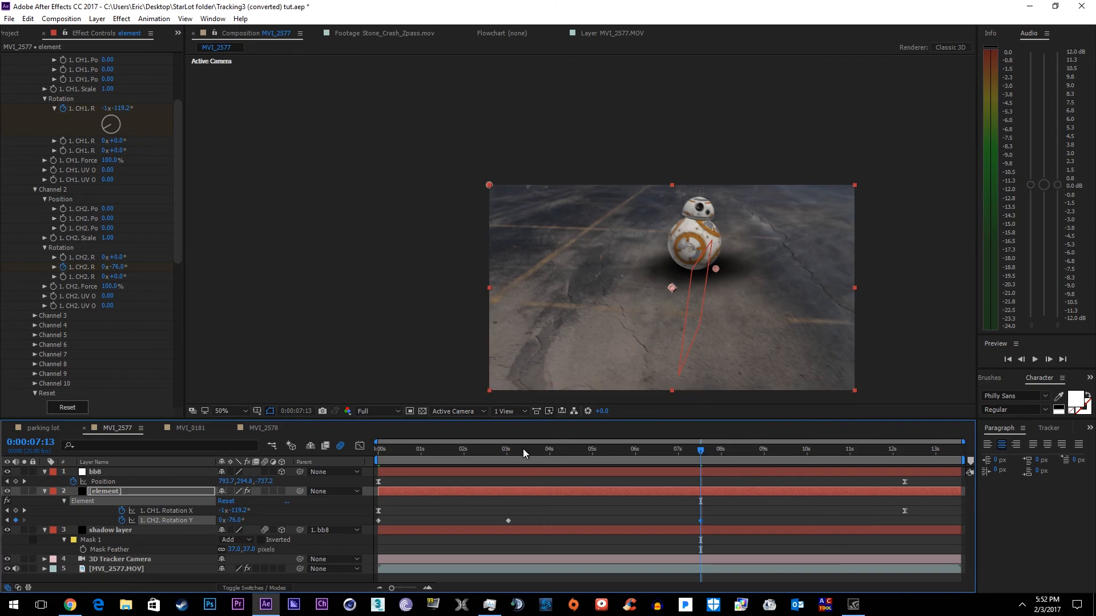
pyautogui.click(499, 449)
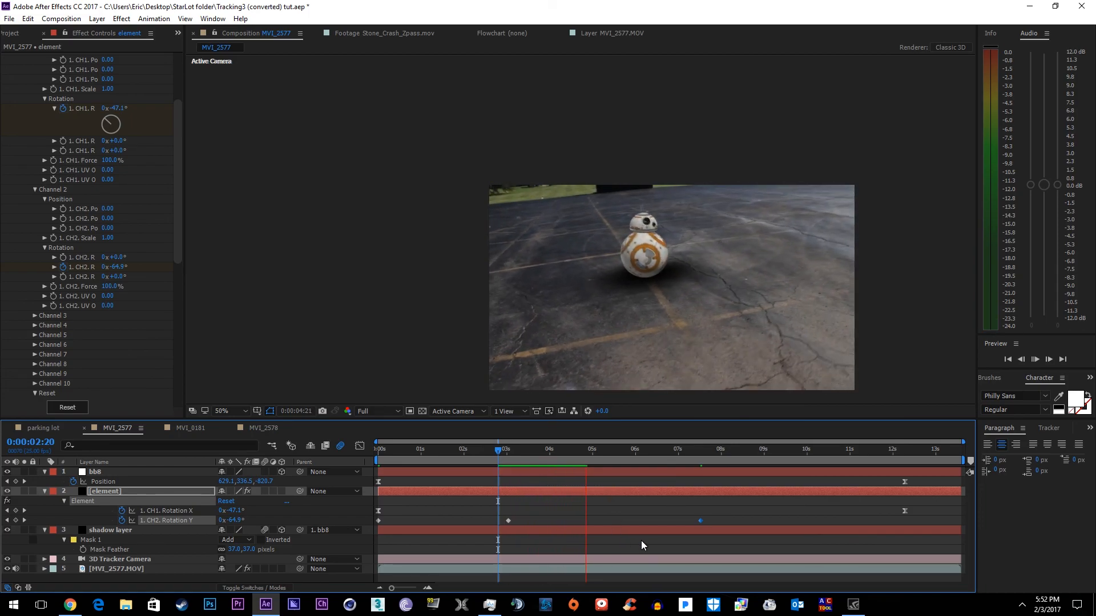
pyautogui.click(907, 449)
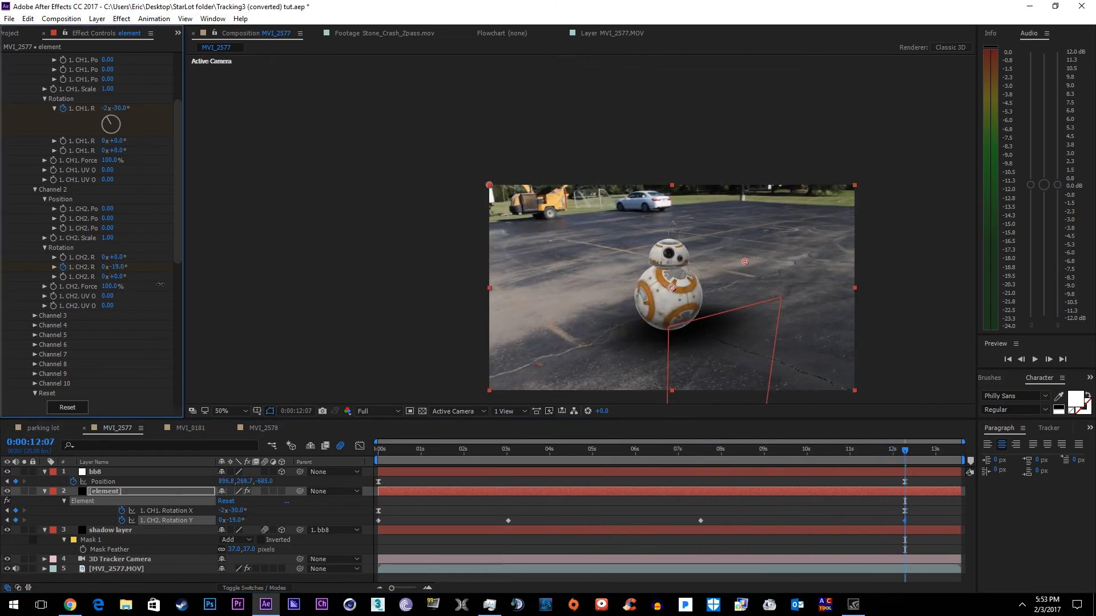
pyautogui.click(535, 450)
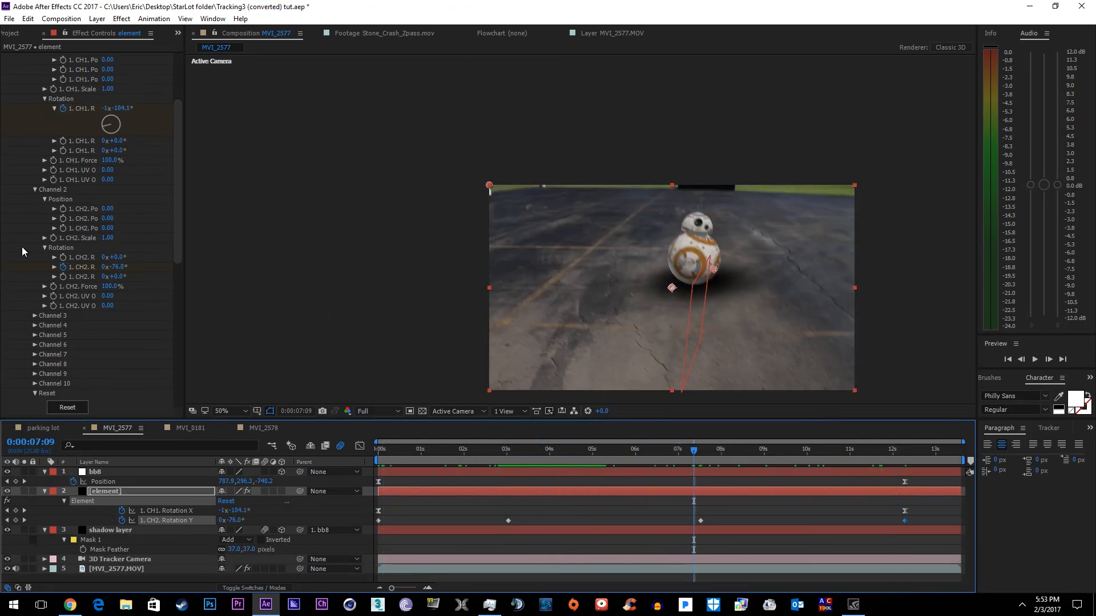
# - Enable SSAO ambient occlusion and shadow mapping in Element's render settings
pyautogui.scroll(-3)
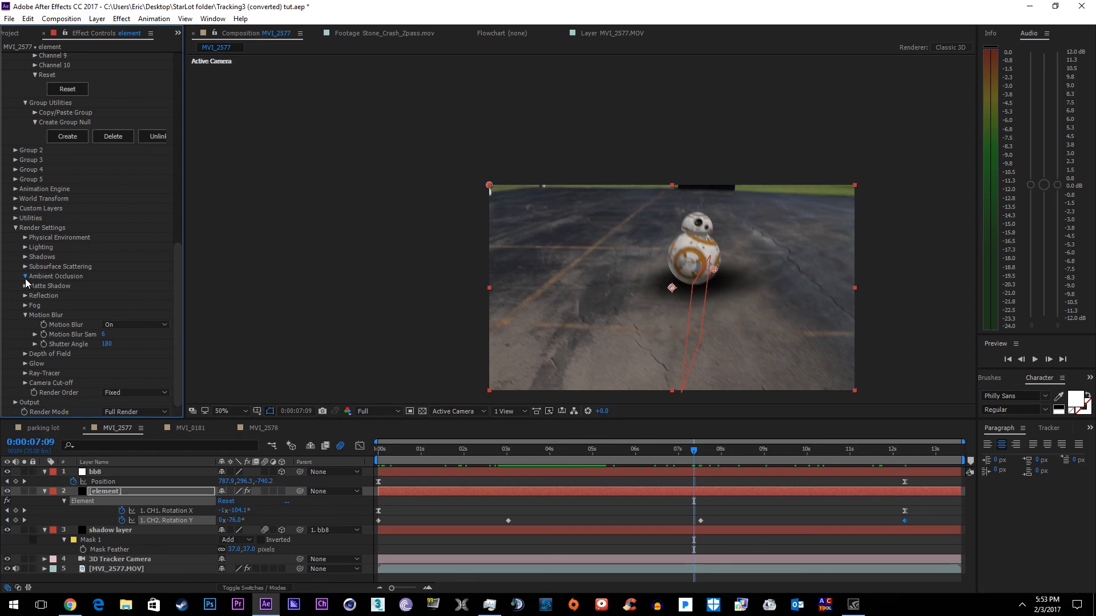
pyautogui.click(17, 276)
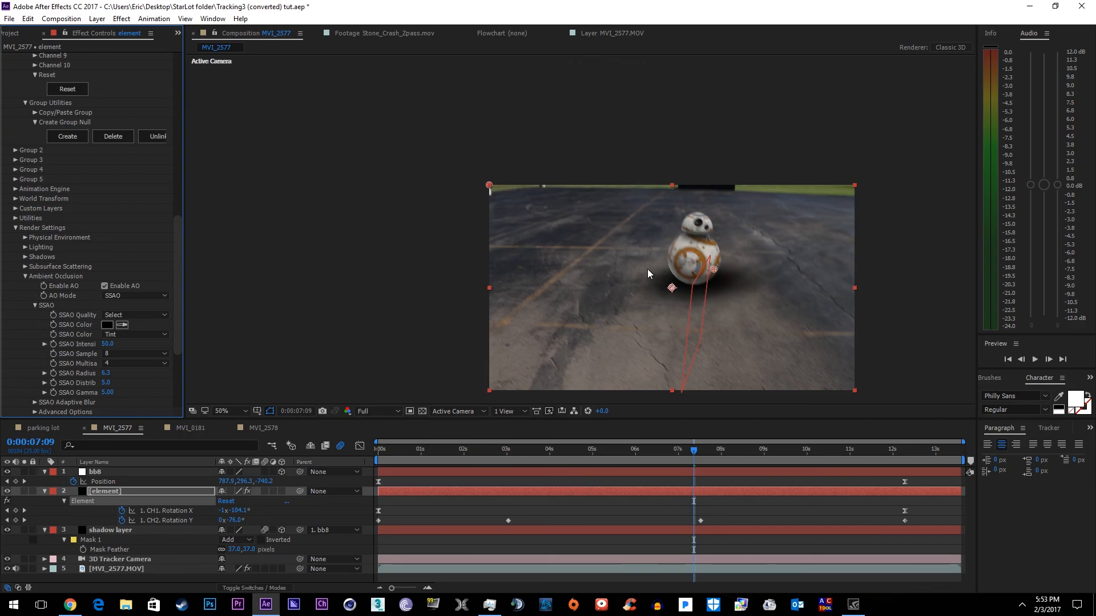
pyautogui.click(738, 449)
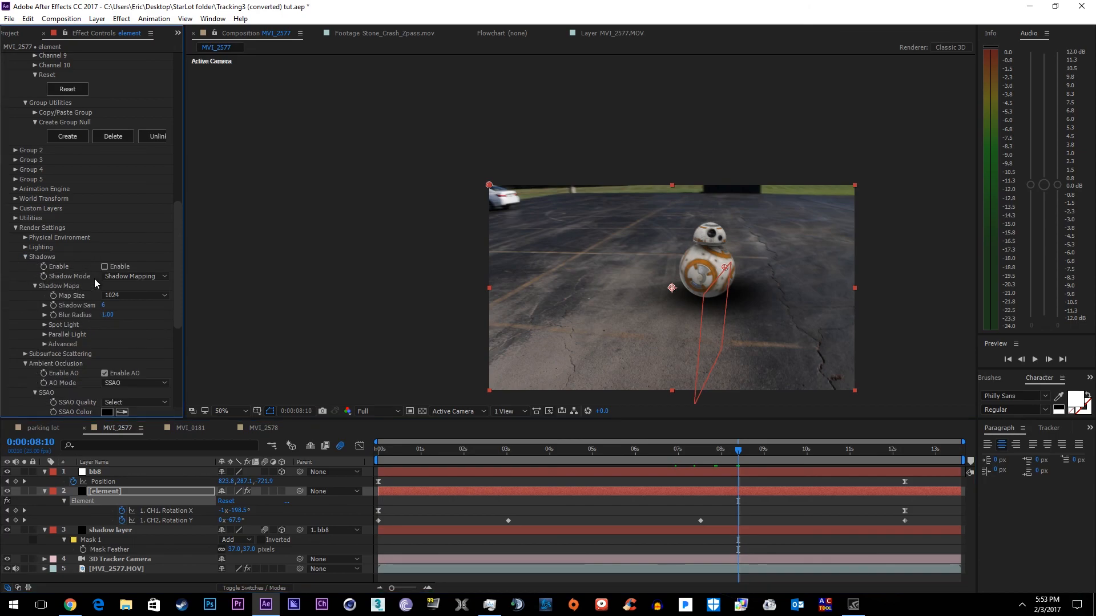
pyautogui.click(103, 266)
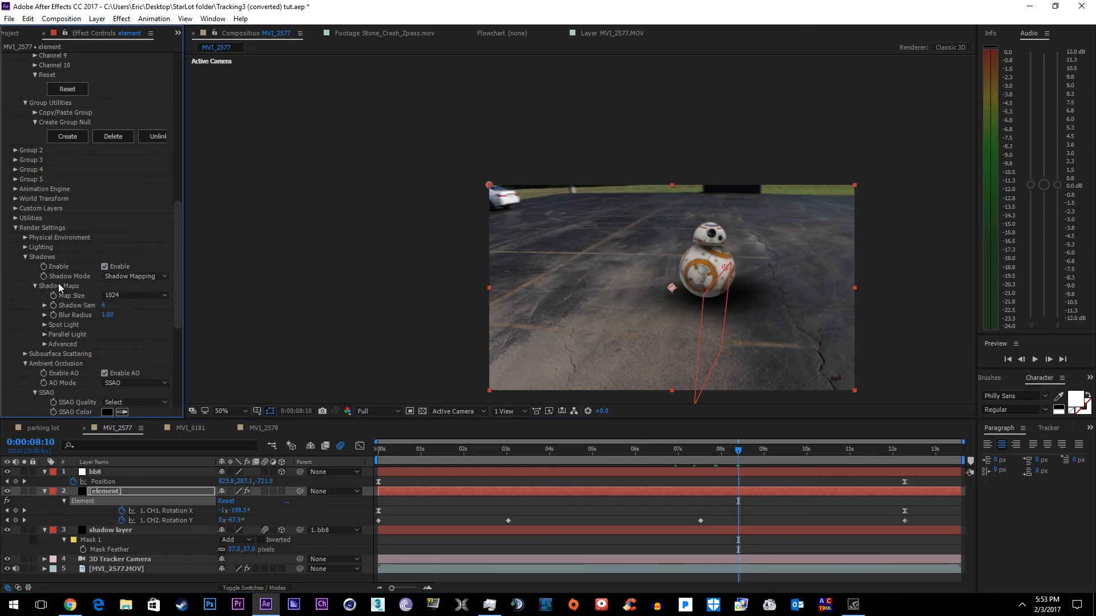
pyautogui.click(97, 18)
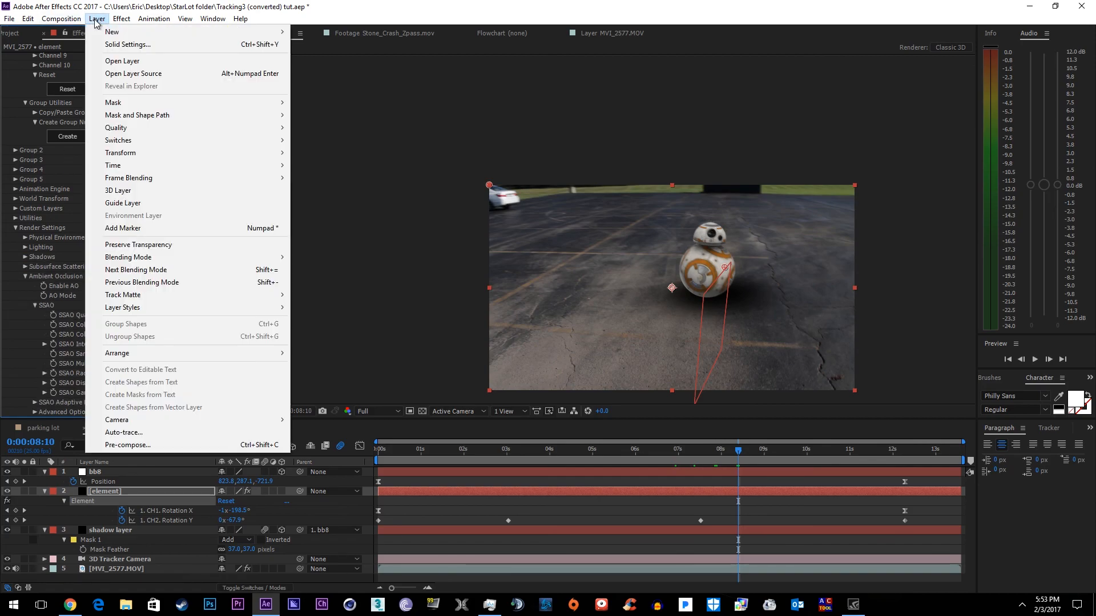
pyautogui.moveTo(112, 32)
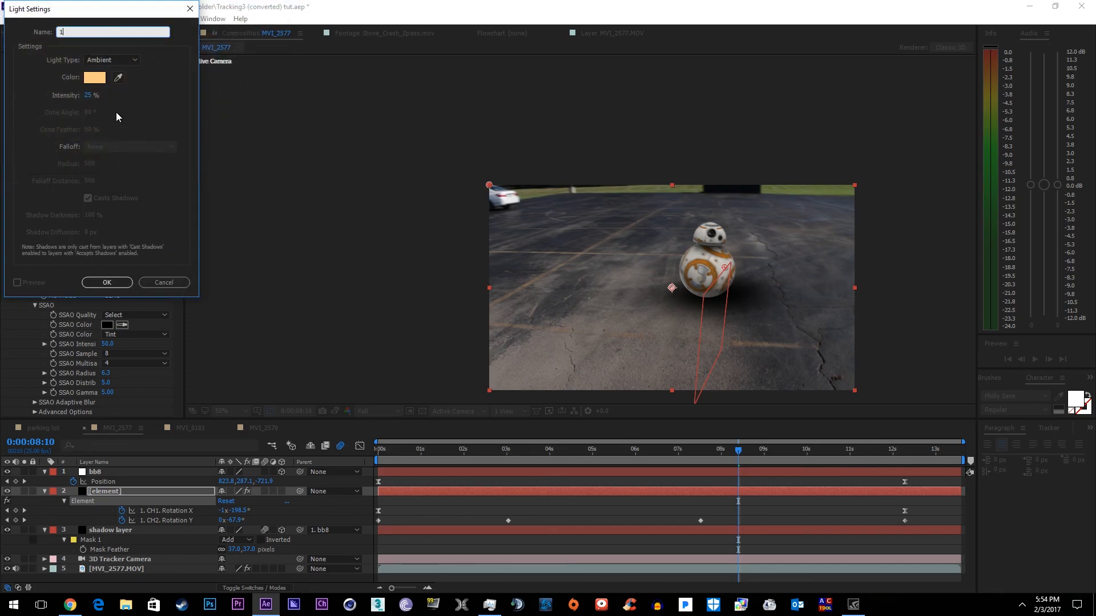
# - Create parallel light 'Light 1' and position it to the right of BB-8
pyautogui.click(111, 59)
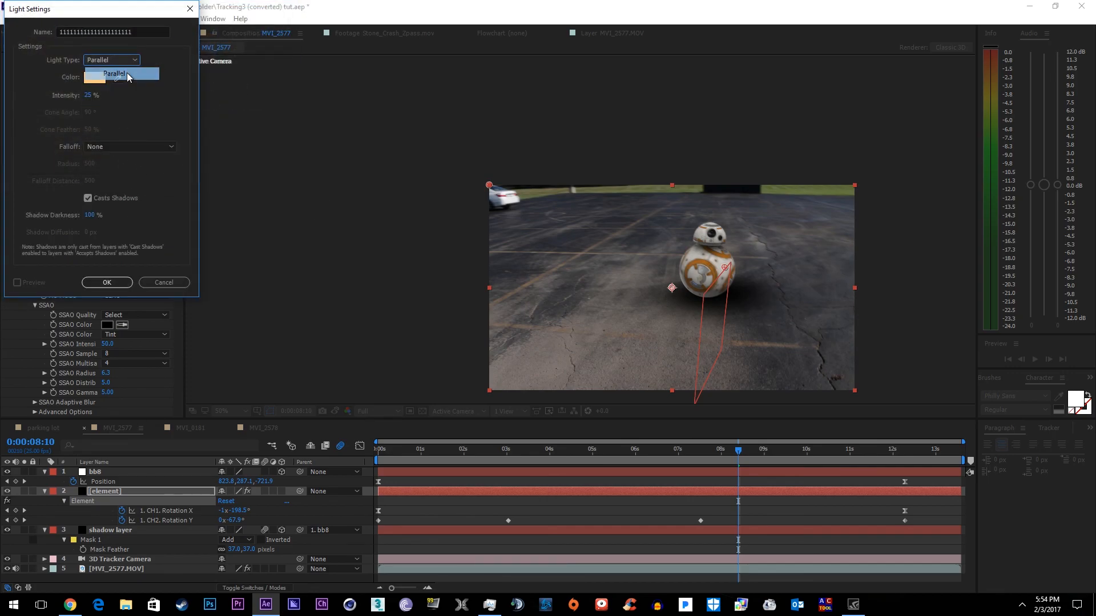
pyautogui.click(106, 282)
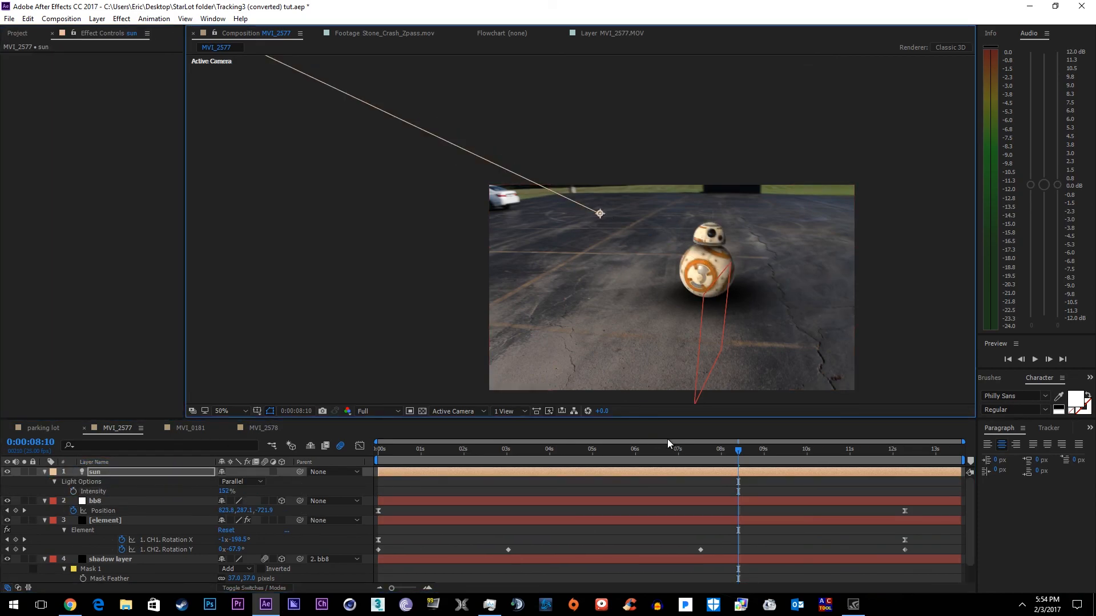
pyautogui.click(634, 449)
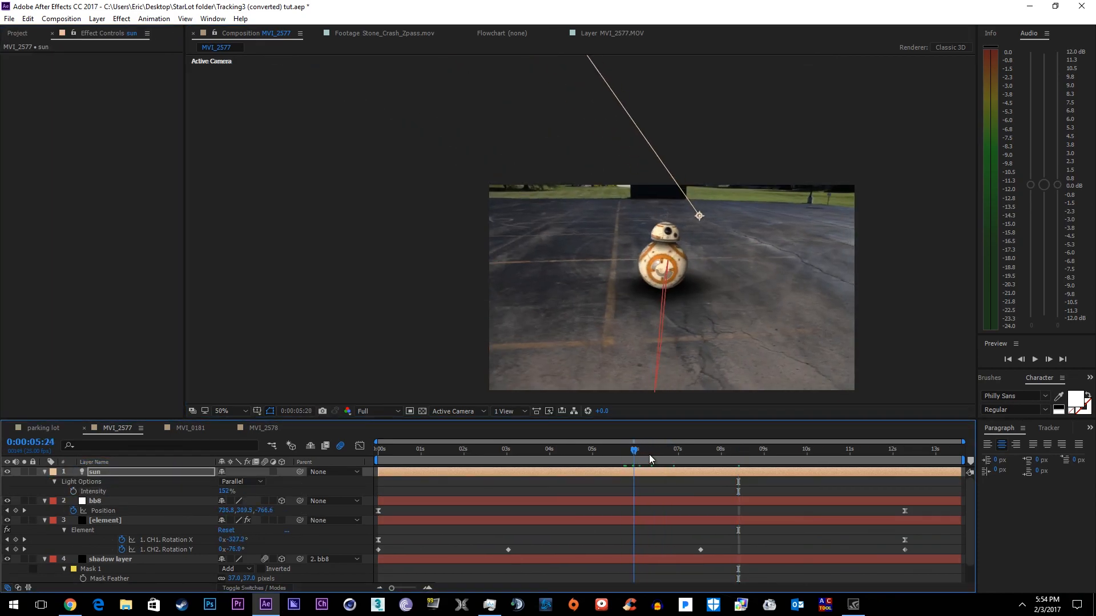
pyautogui.click(789, 448)
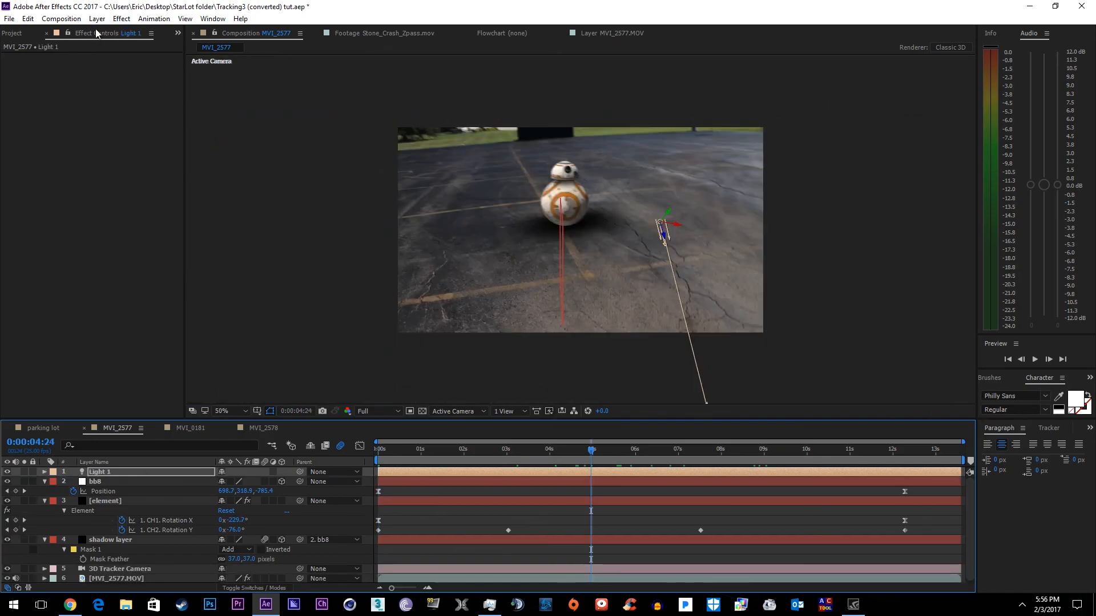
# - Add a white ambient light named 'ambient' with intensity 25
pyautogui.click(97, 19)
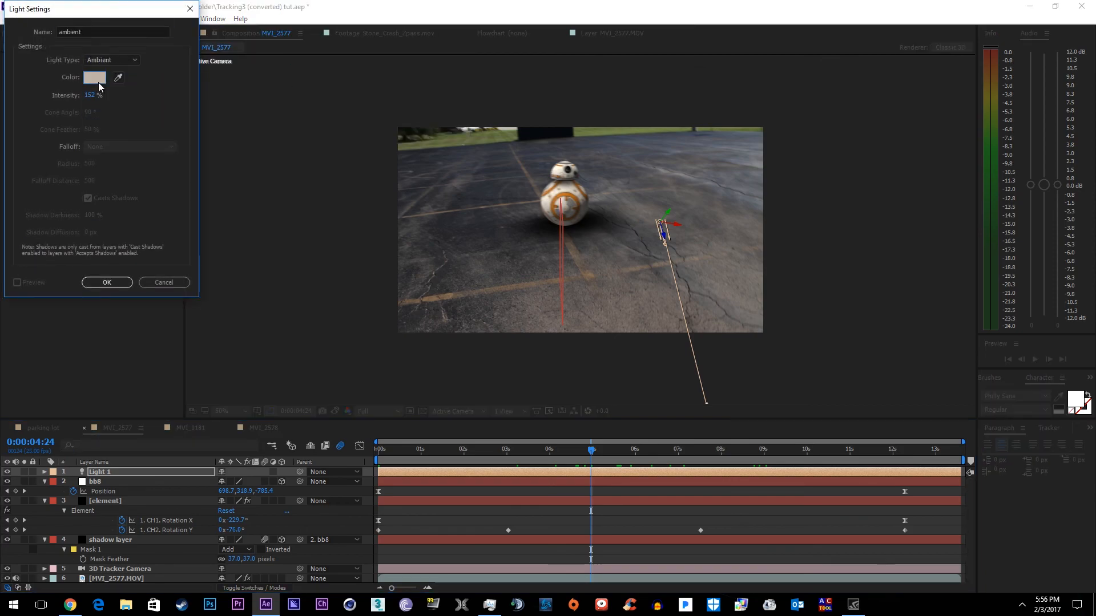
pyautogui.write('111111111')
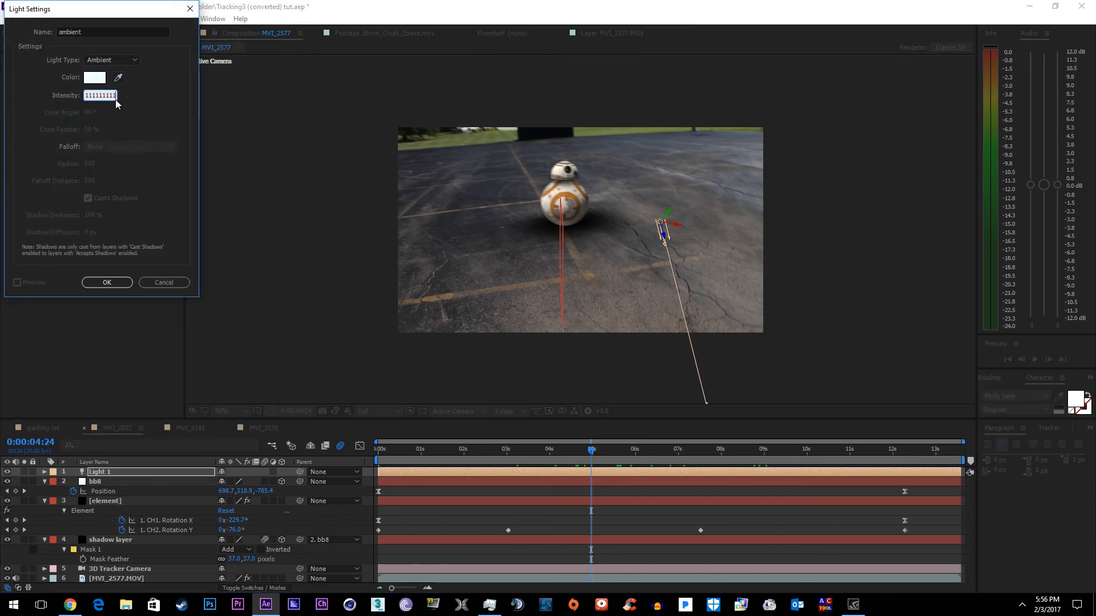
pyautogui.write('25')
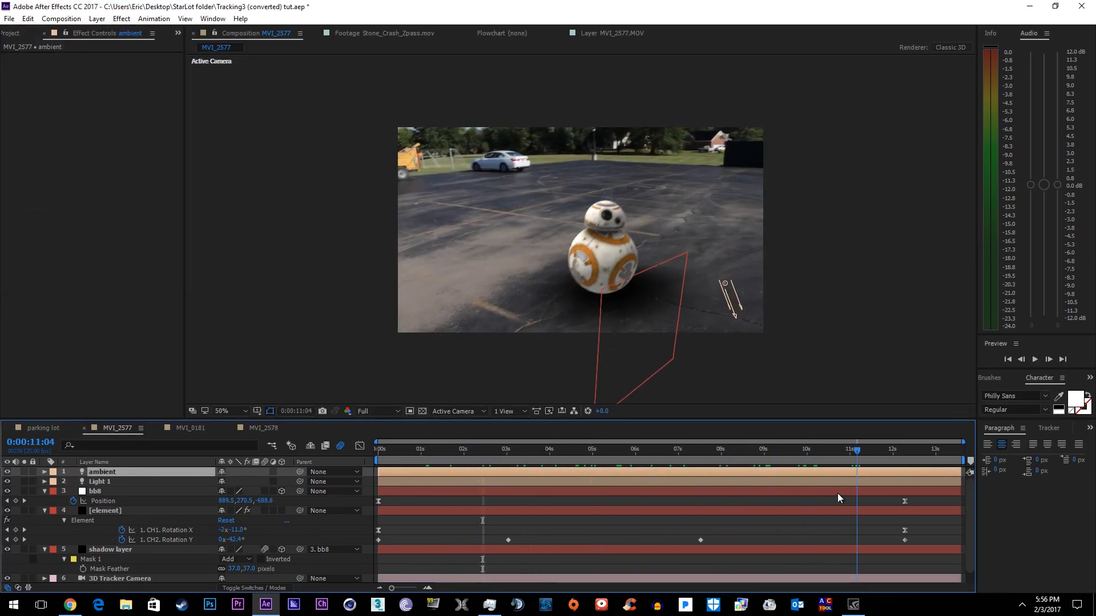
# - Apply Magic Bullet Mojo to the adjustment layer for a teal, high-contrast grade
pyautogui.click(96, 18)
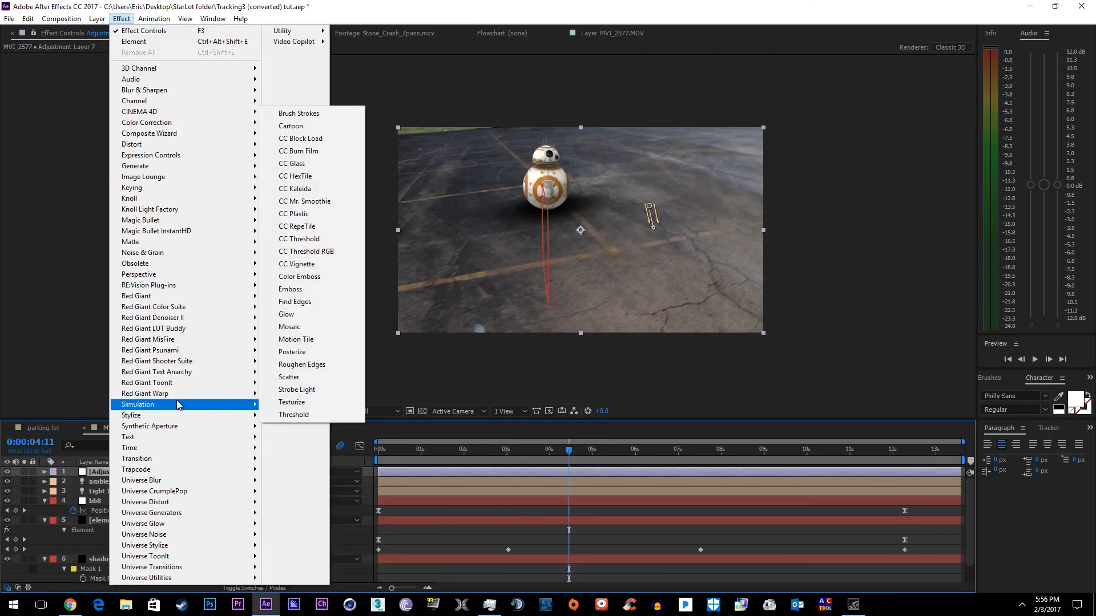
pyautogui.moveTo(140, 221)
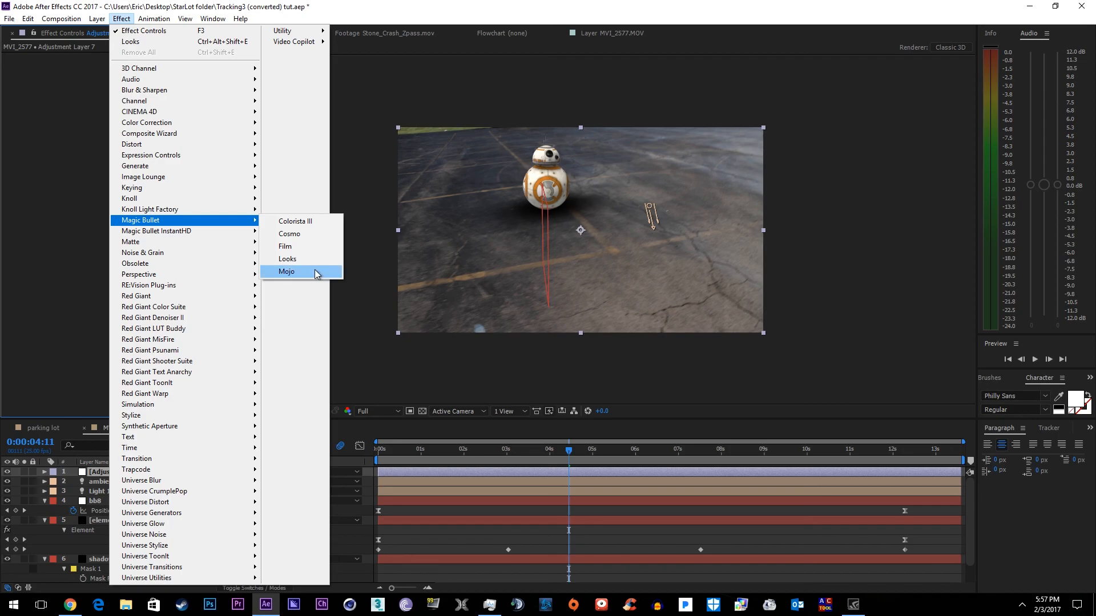
pyautogui.click(286, 272)
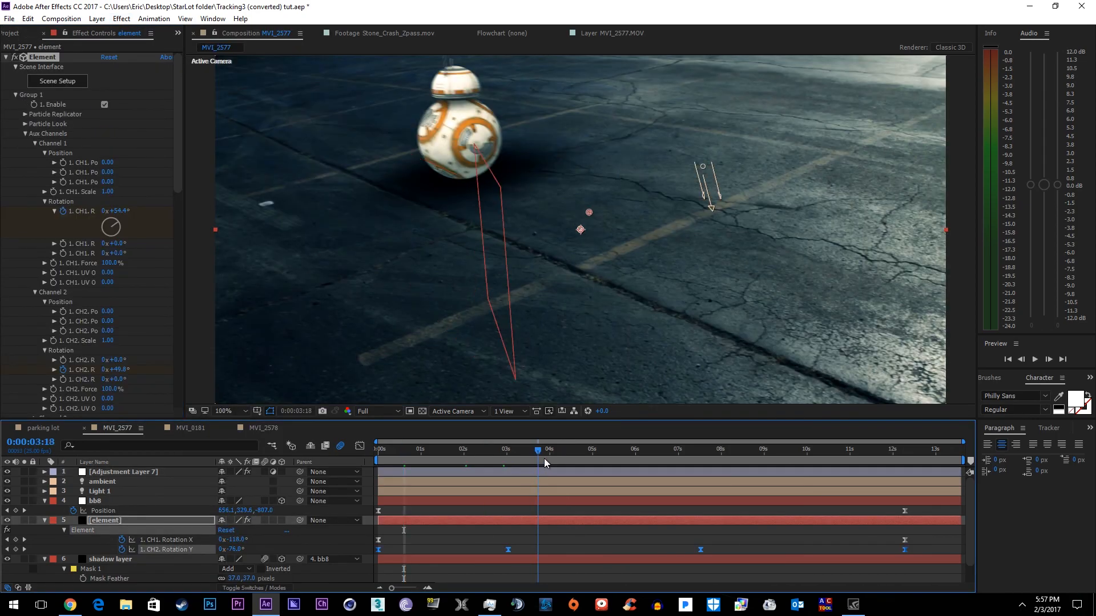
# - Review the graded shot near its end, select the ambient and element layers, and save
pyautogui.click(880, 449)
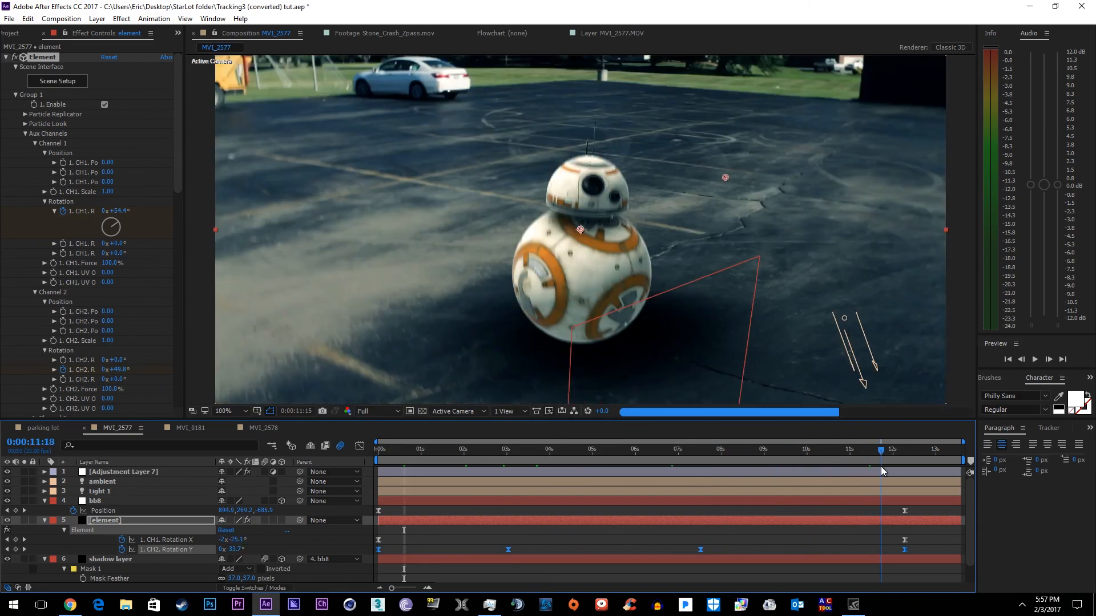
pyautogui.click(711, 448)
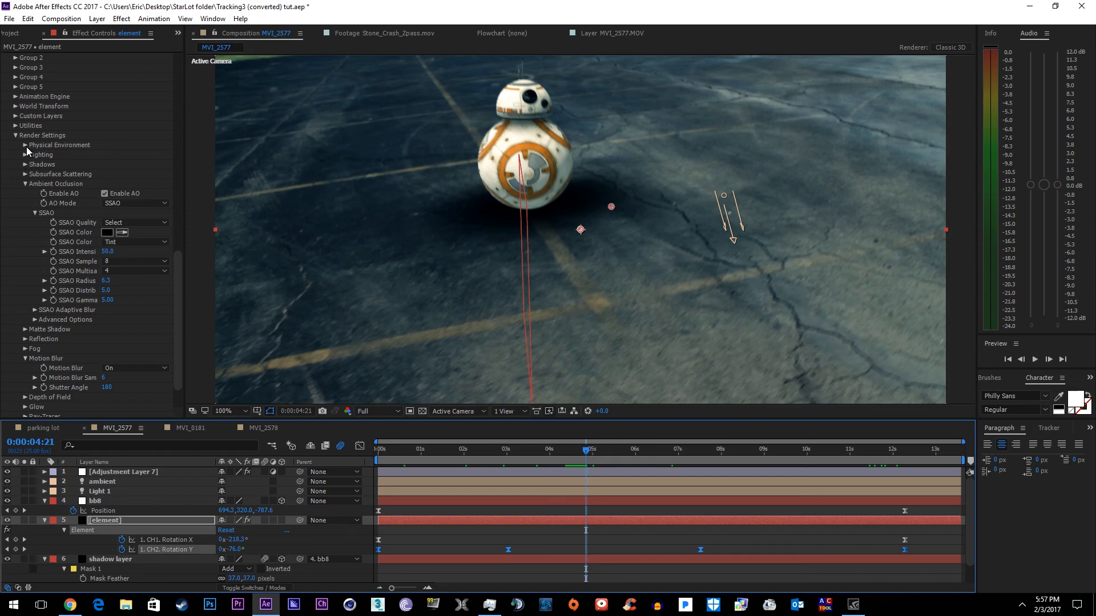
pyautogui.click(102, 482)
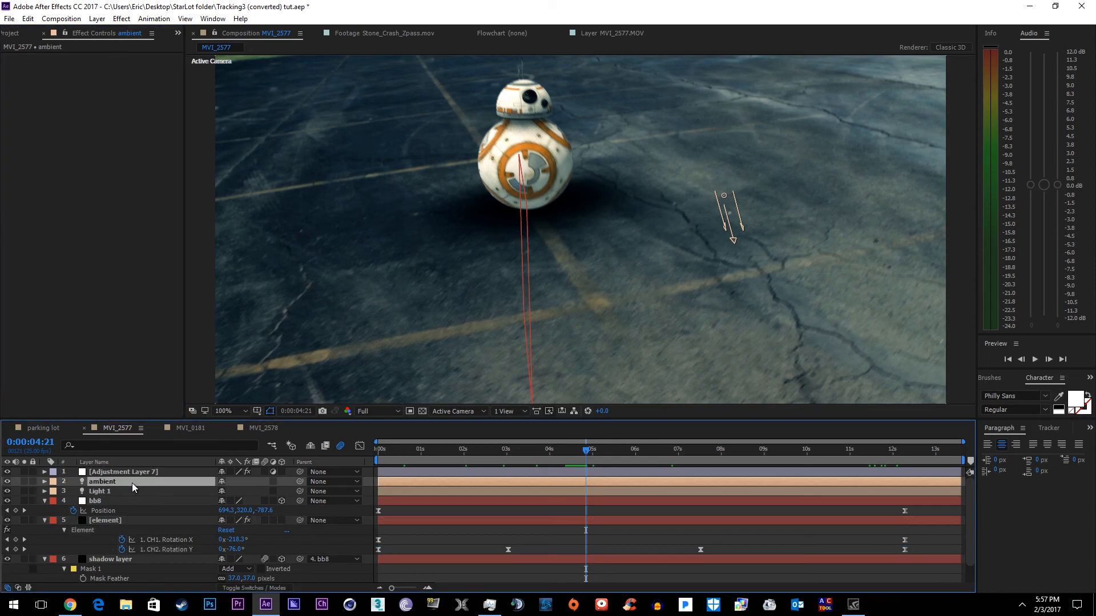
pyautogui.click(104, 520)
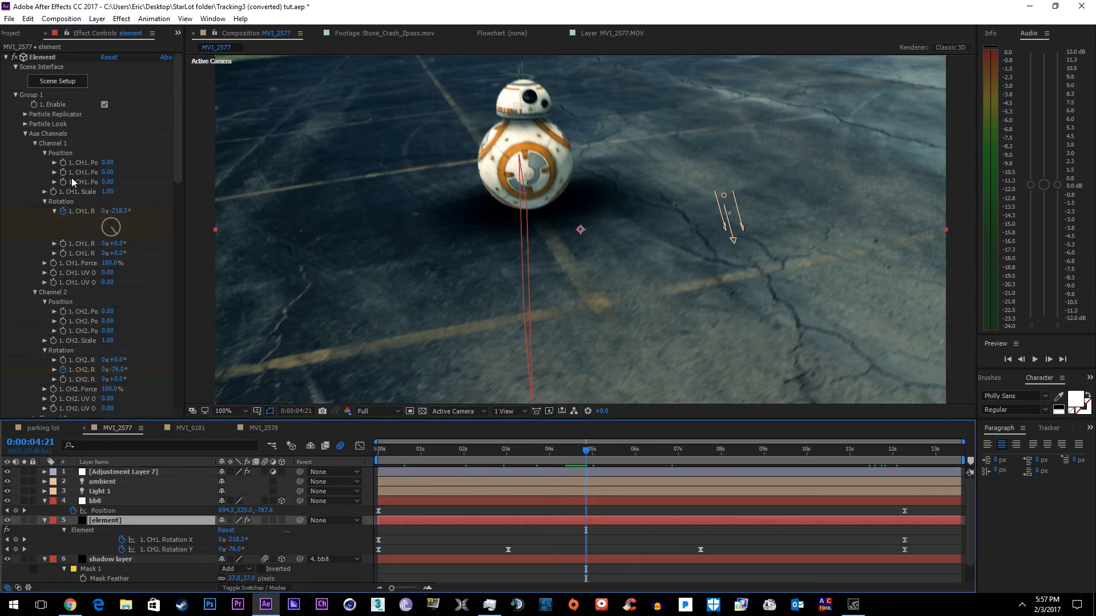
pyautogui.click(57, 81)
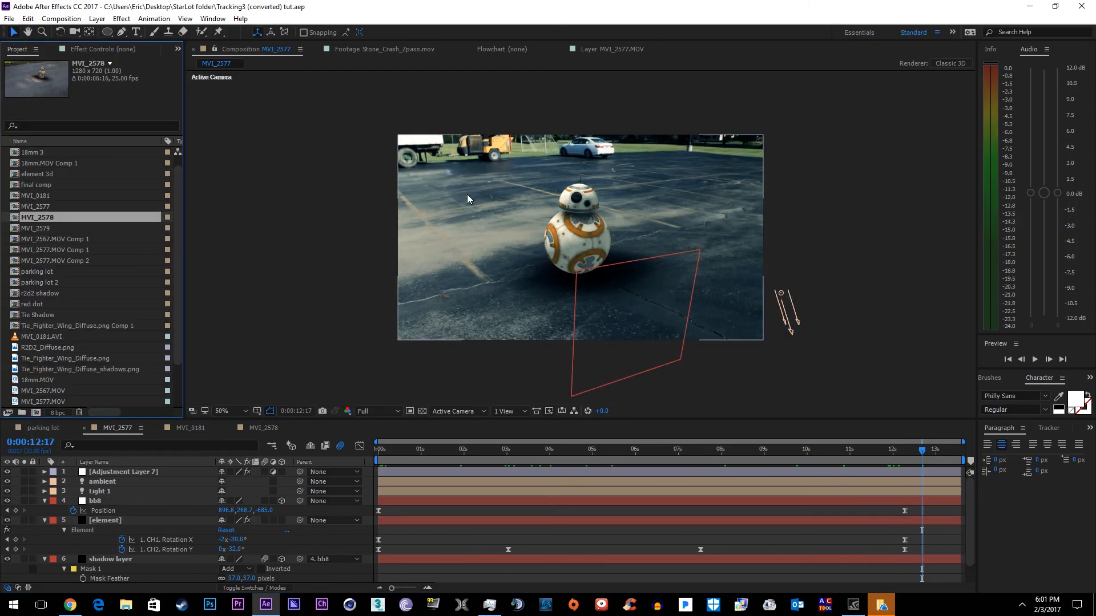
pyautogui.moveTo(625, 234)
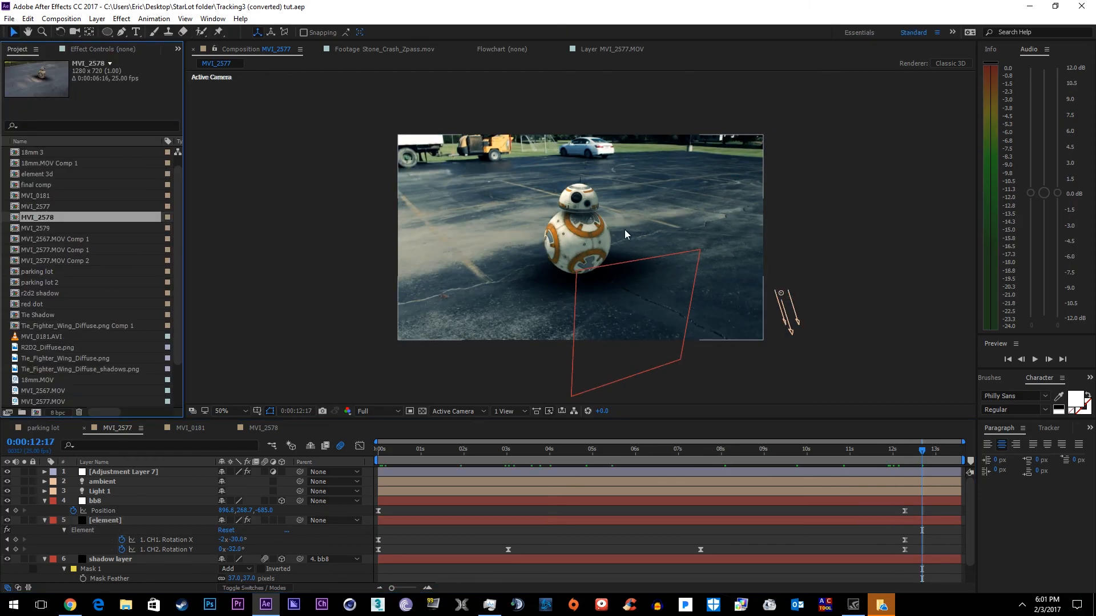
pyautogui.moveTo(554, 252)
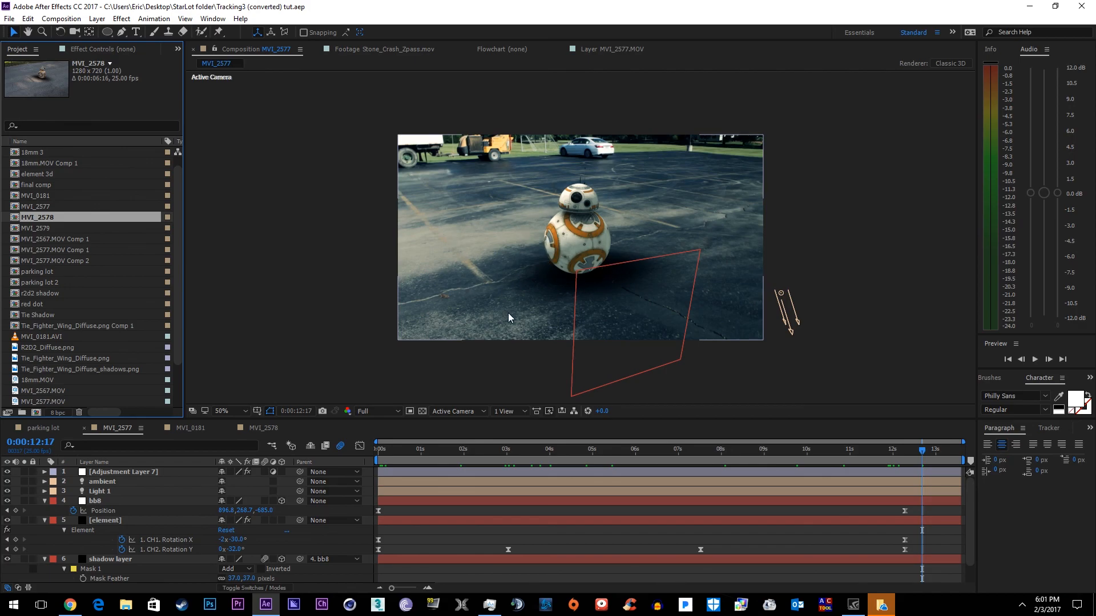
pyautogui.moveTo(544, 222)
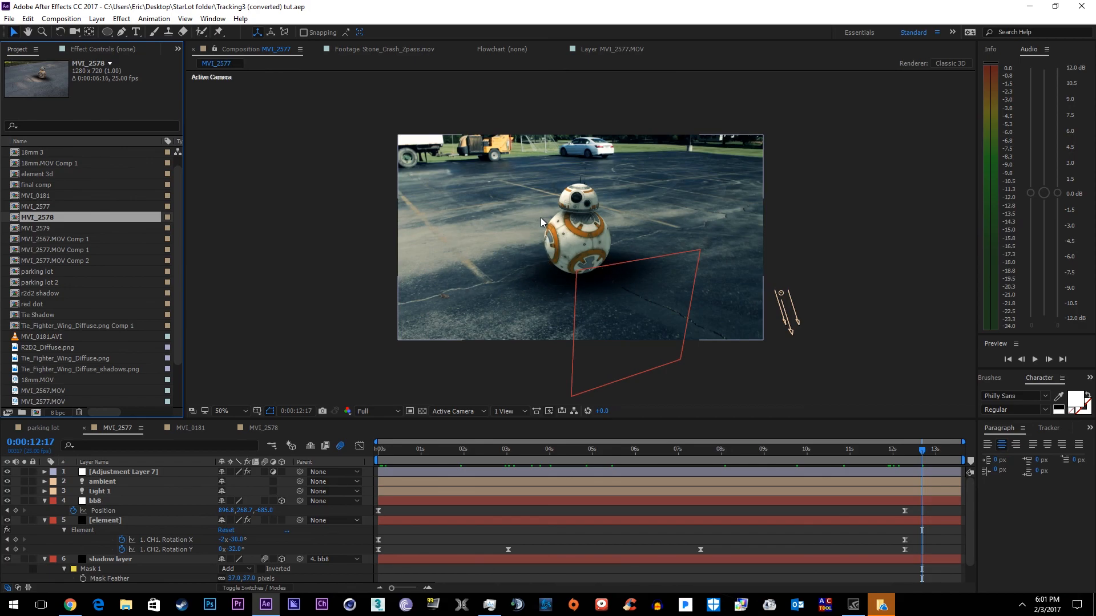